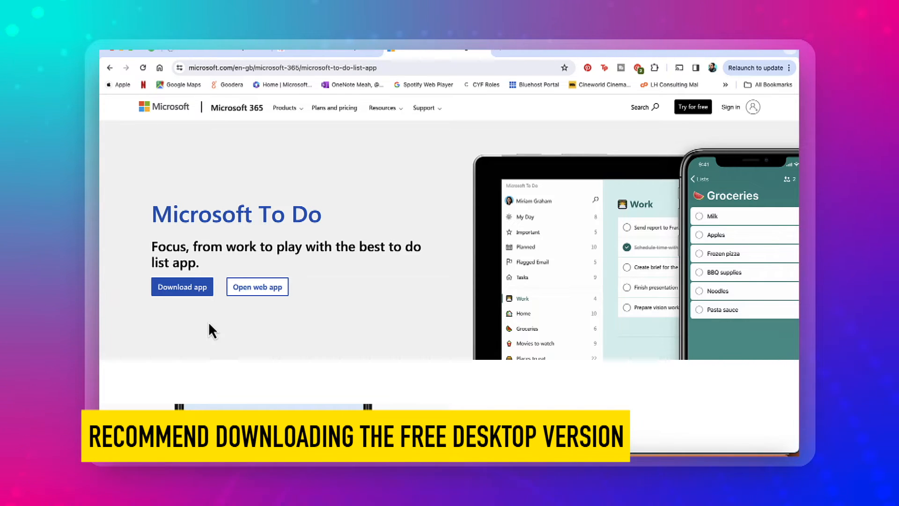
mouse_move(263, 312)
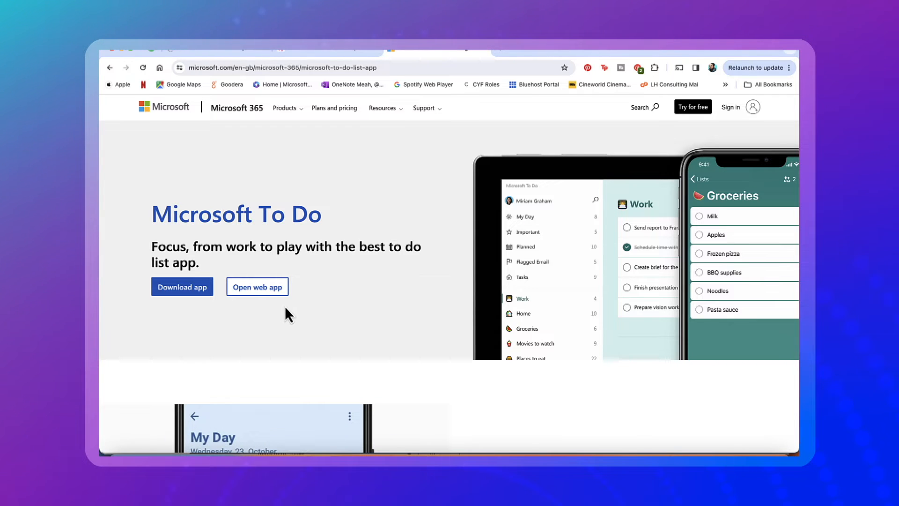
mouse_move(577, 407)
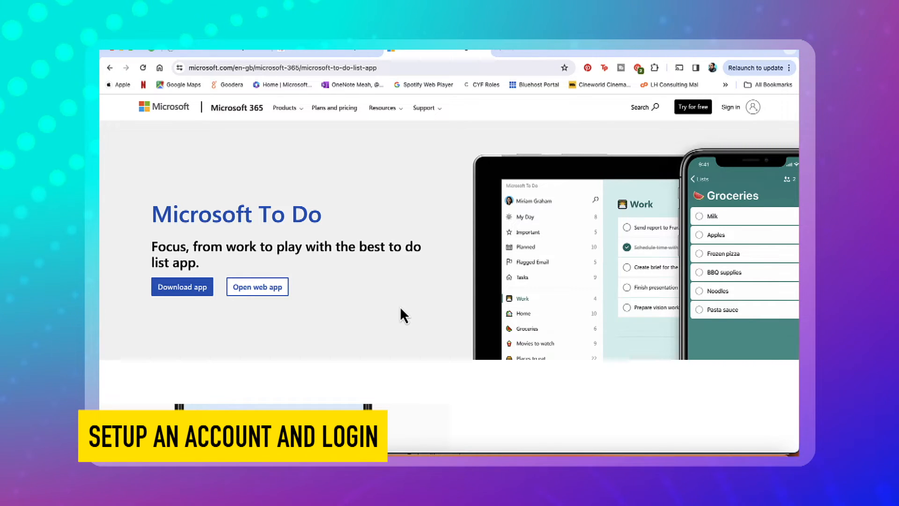
- Add 'Complete Reporting' and 'Setup networking event' as tasks in My Day
left_click(257, 287)
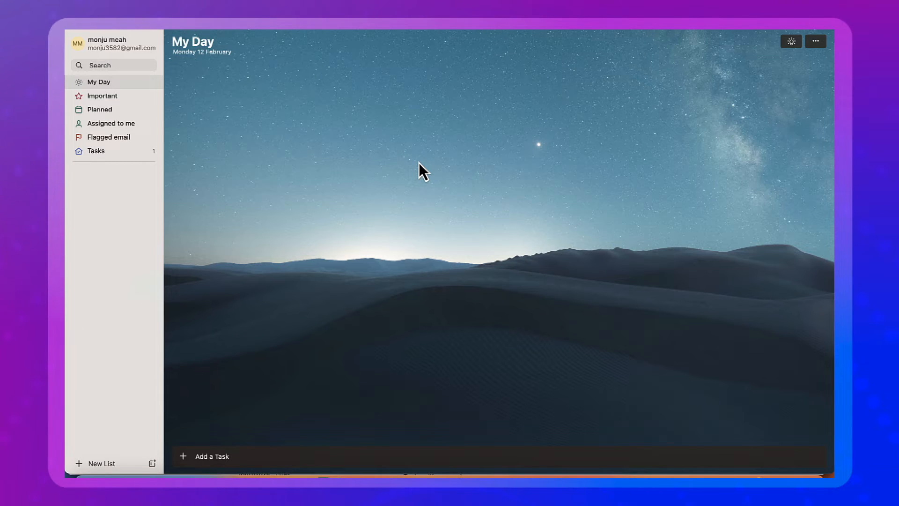
mouse_move(352, 308)
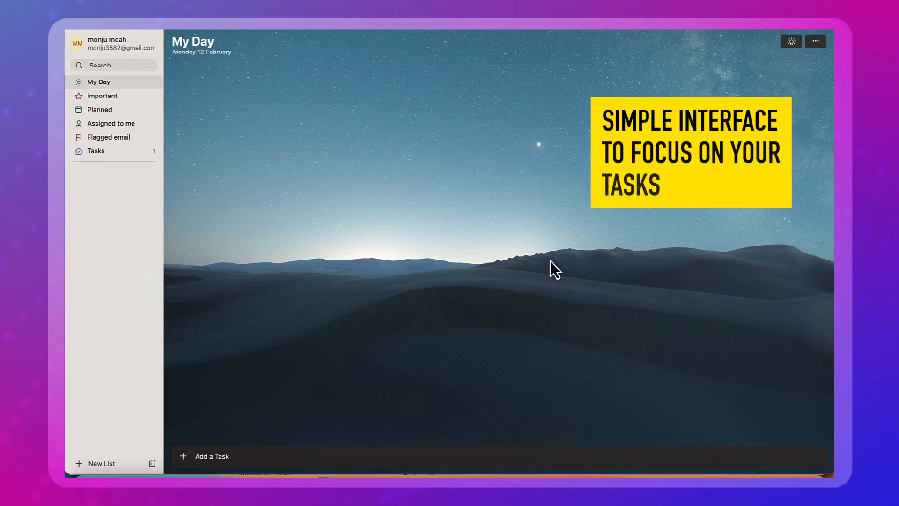
mouse_move(490, 253)
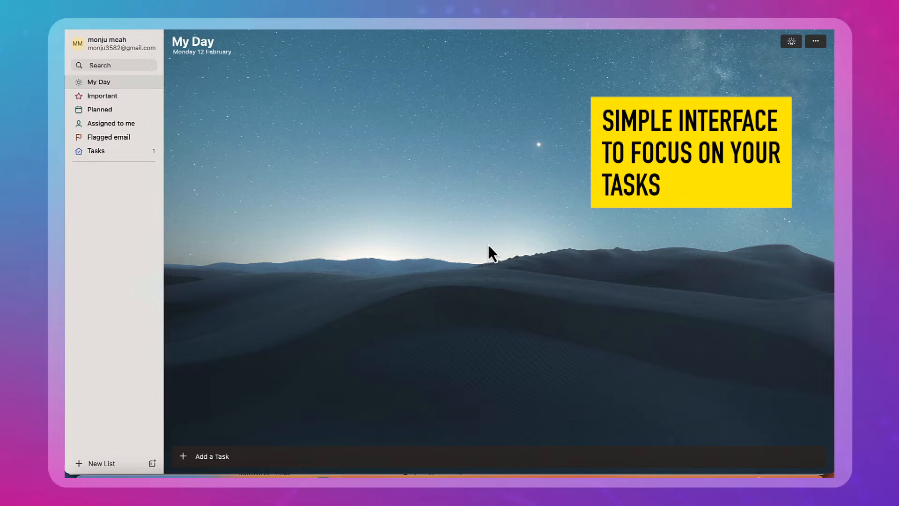
mouse_move(248, 434)
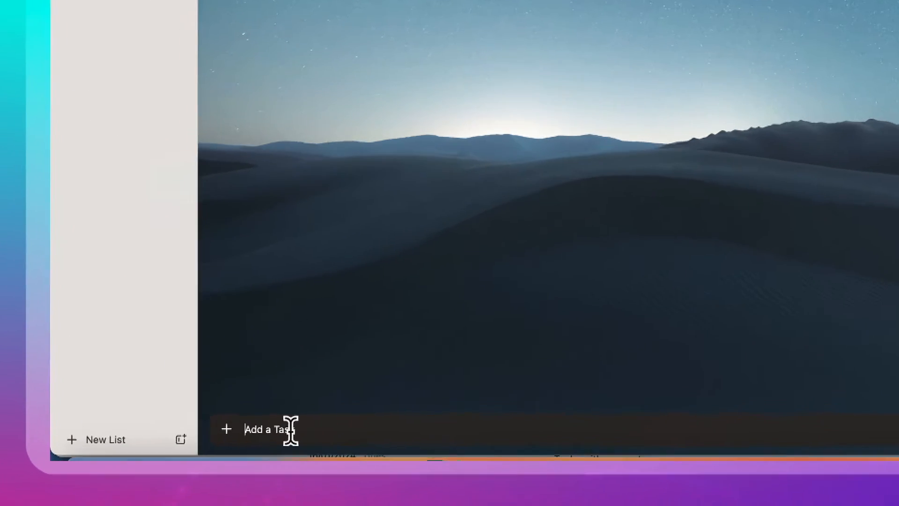
type("Comp")
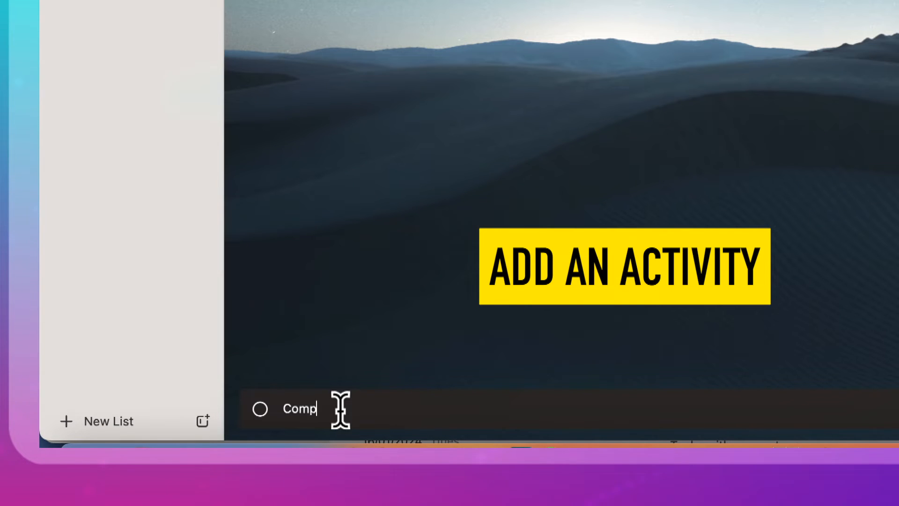
type("lete Reporting")
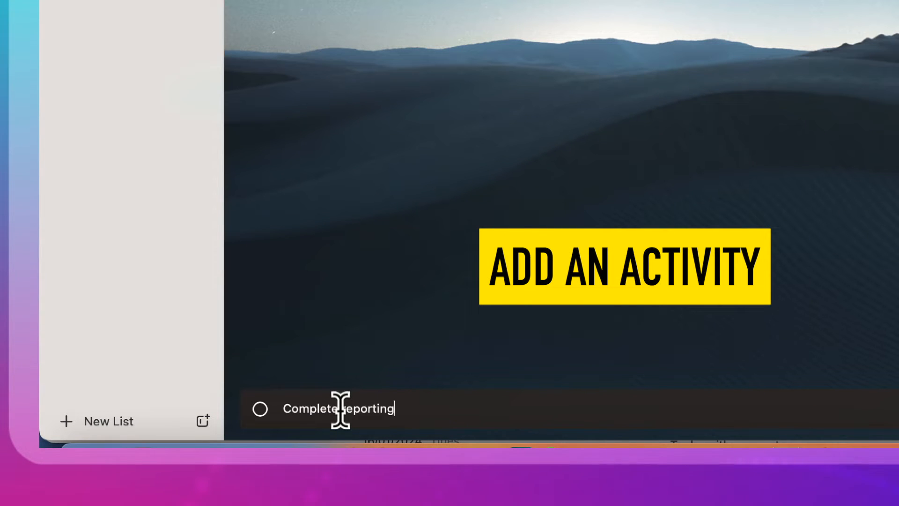
type("sn")
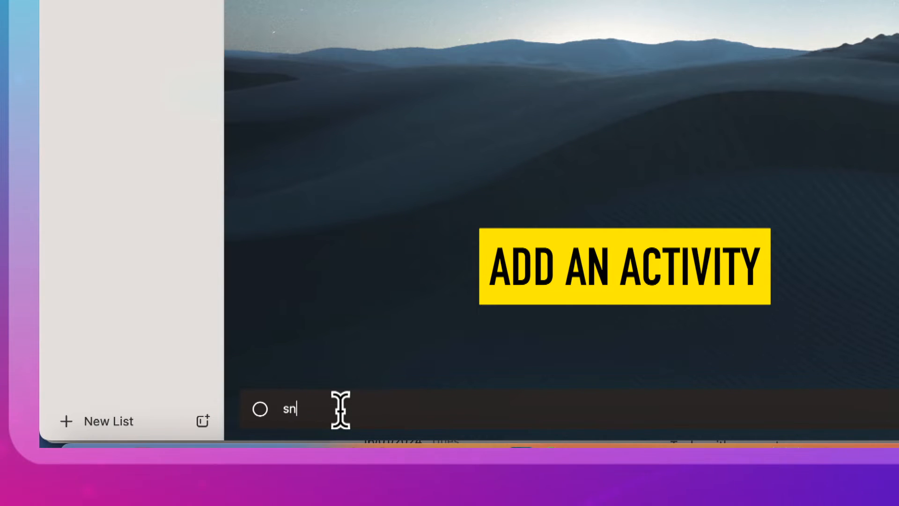
type("Setup")
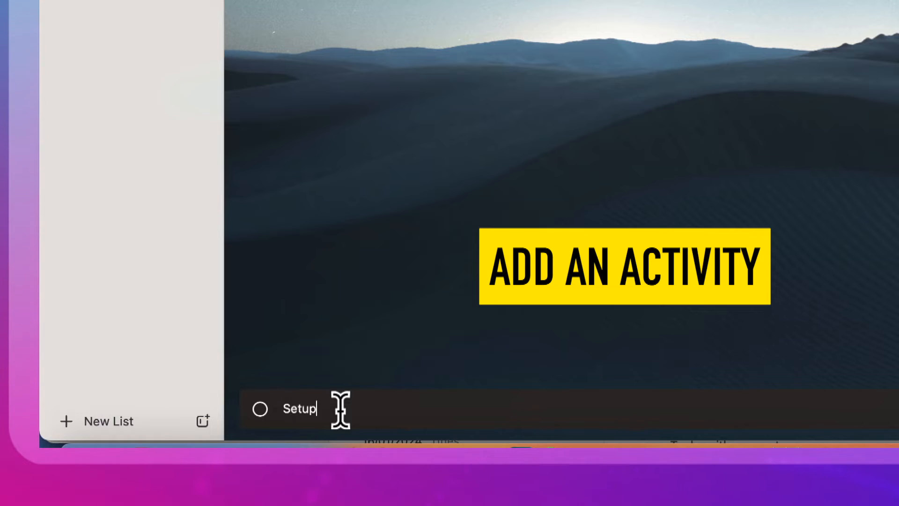
type("networking e")
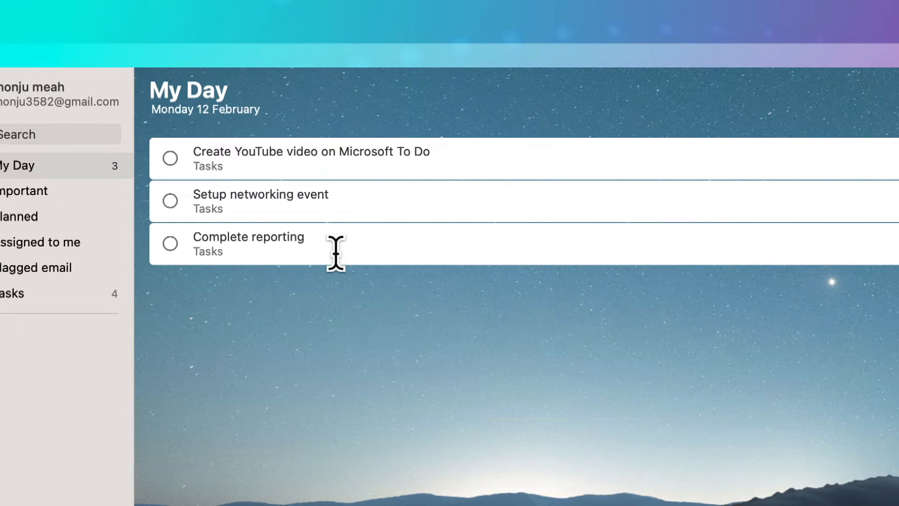
- Give Complete reporting the steps 'Gather data from stakeholders' and 'Input data into tracker'
left_click(249, 243)
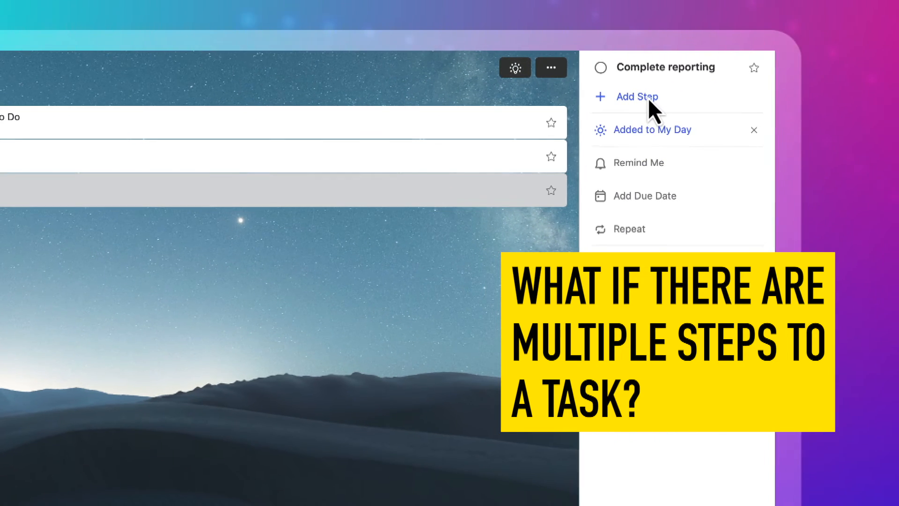
left_click(635, 97)
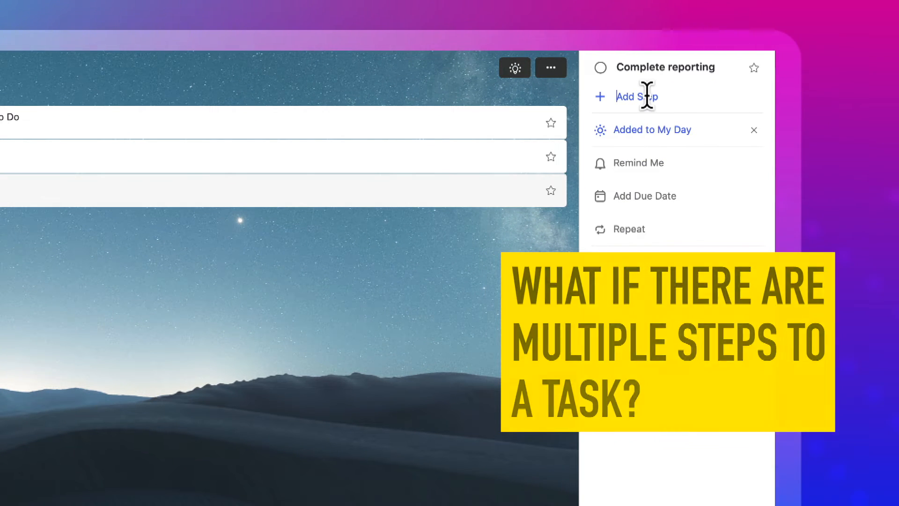
type("Gath")
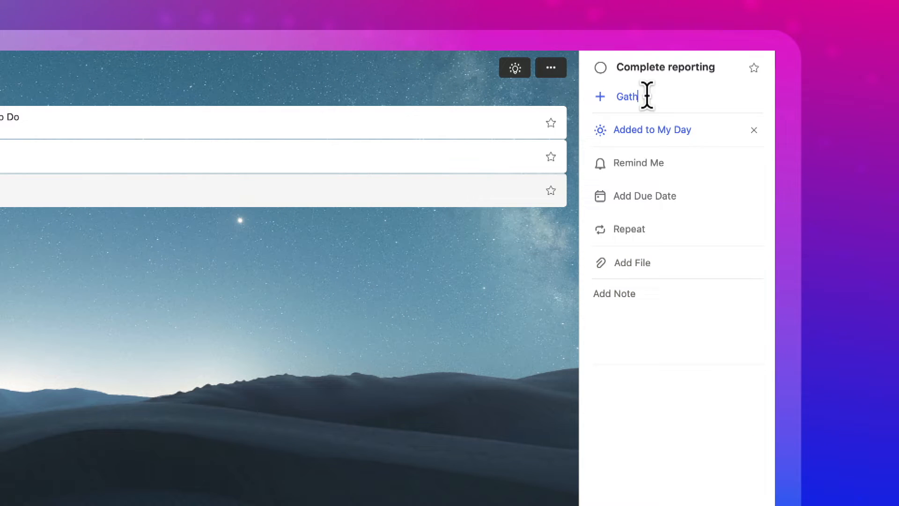
type("er data from stakeh")
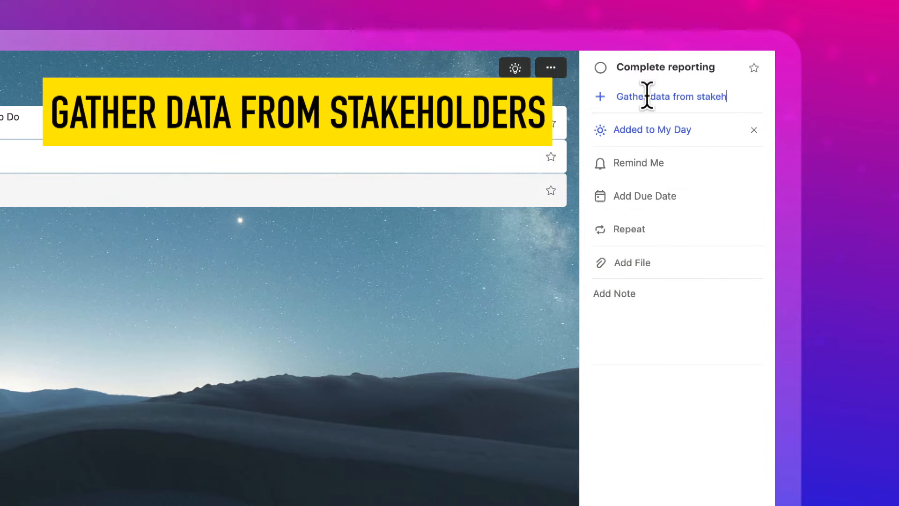
key("Return")
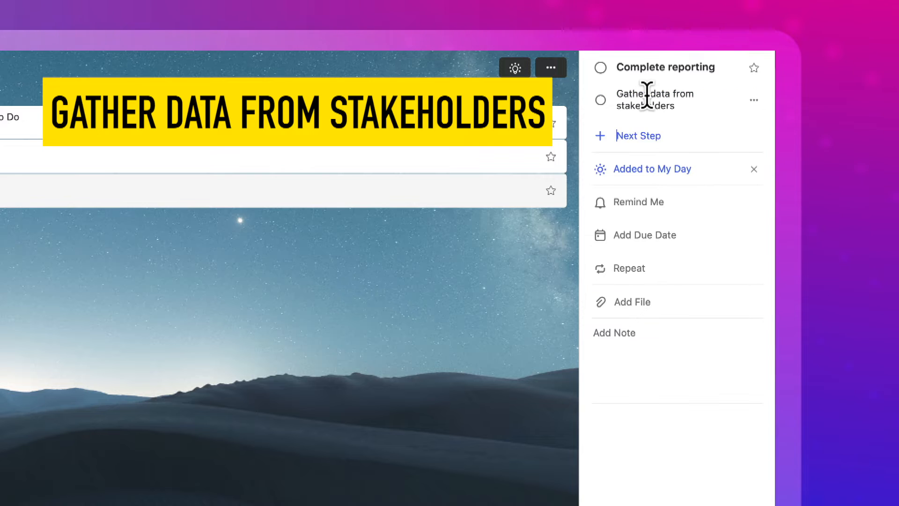
type("Input data into")
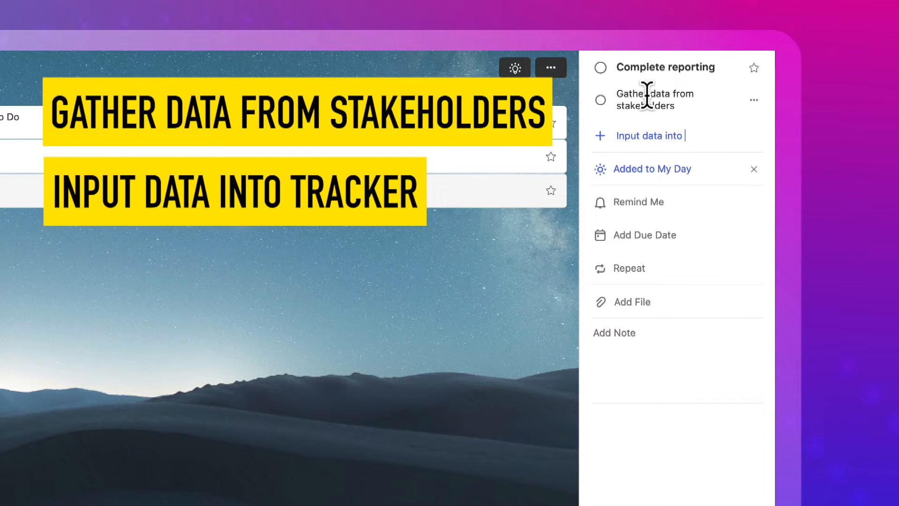
key("Enter")
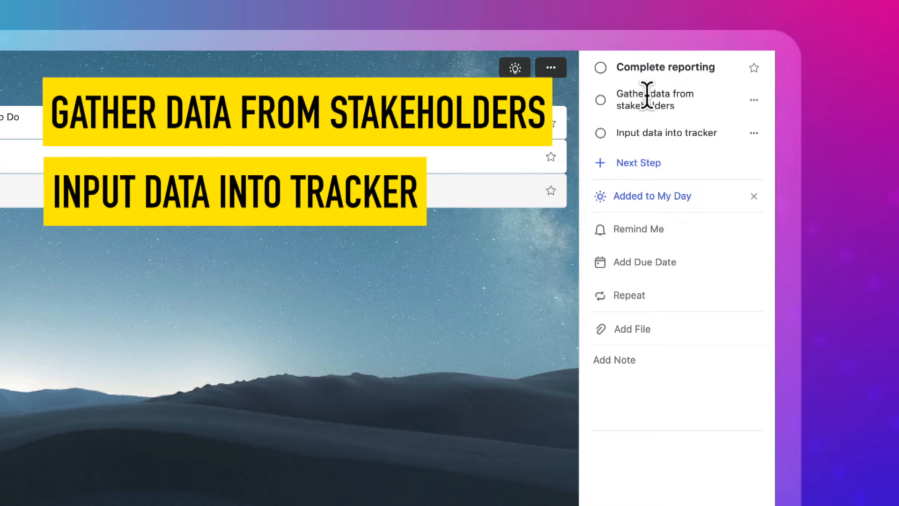
- Add steps for additional business unit data and extracting and inputting data into the tracker
type("add adda")
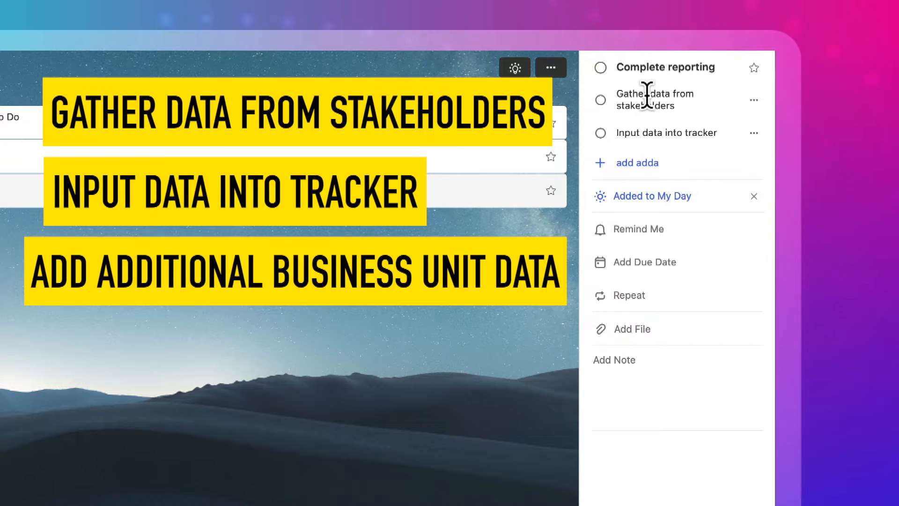
type("dditional b")
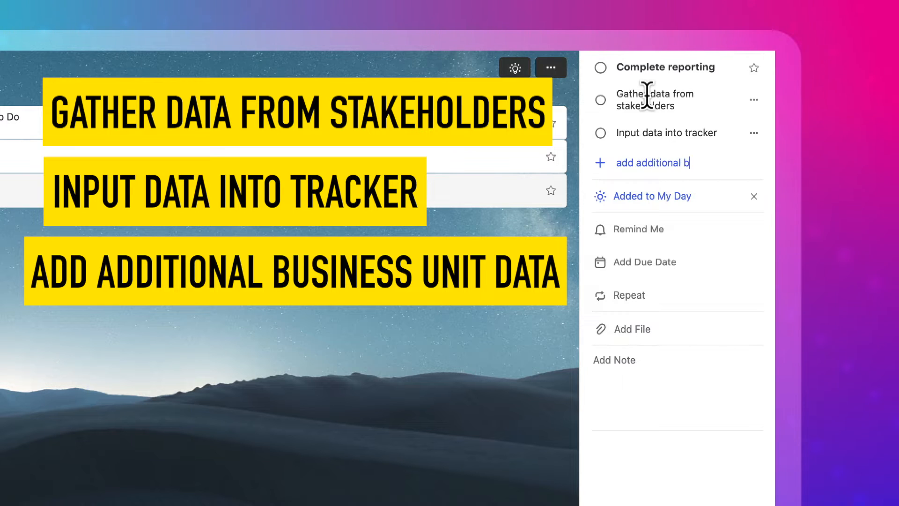
type("usiness unit data")
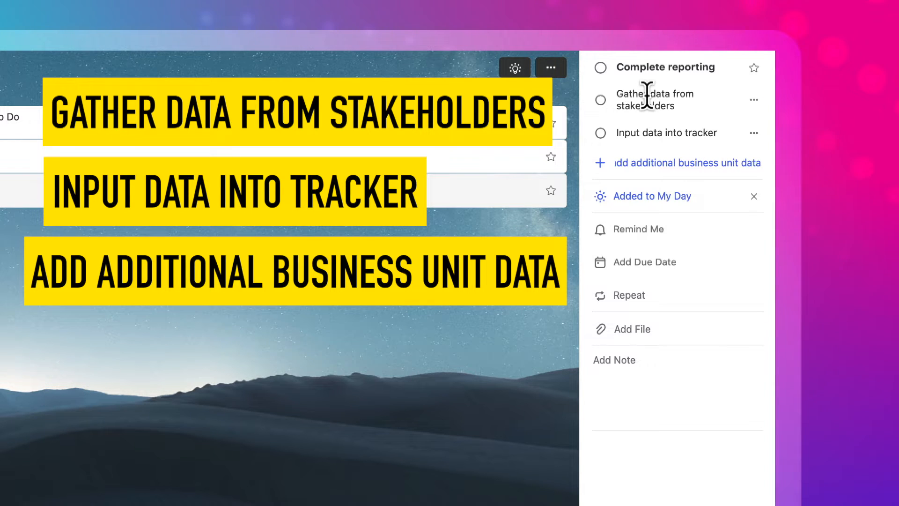
type("extract an")
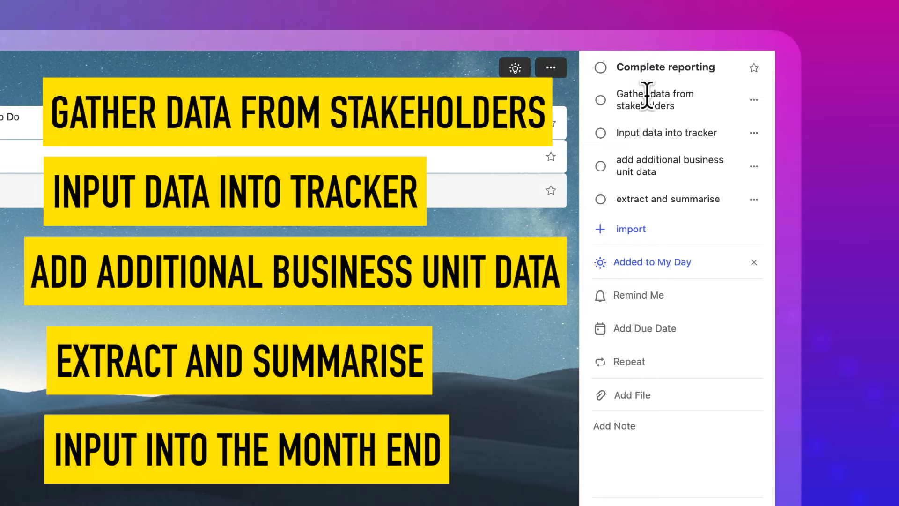
type("imput")
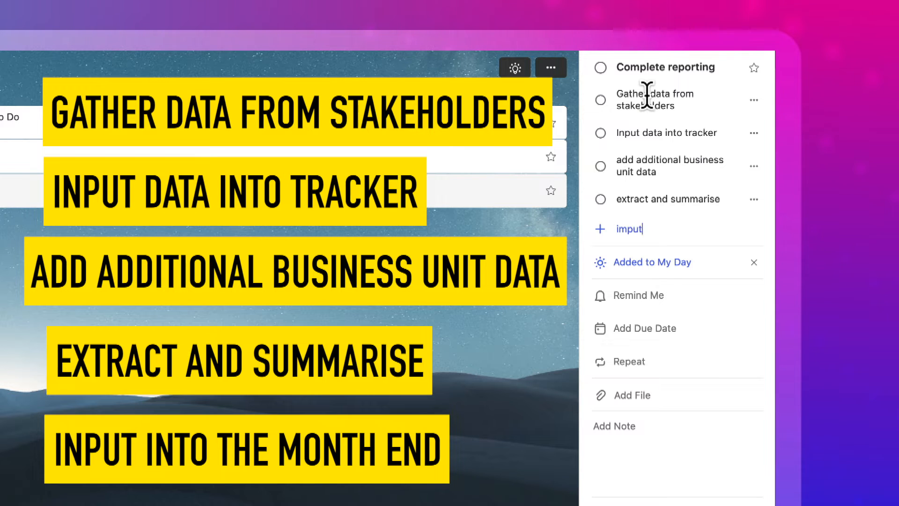
type("into")
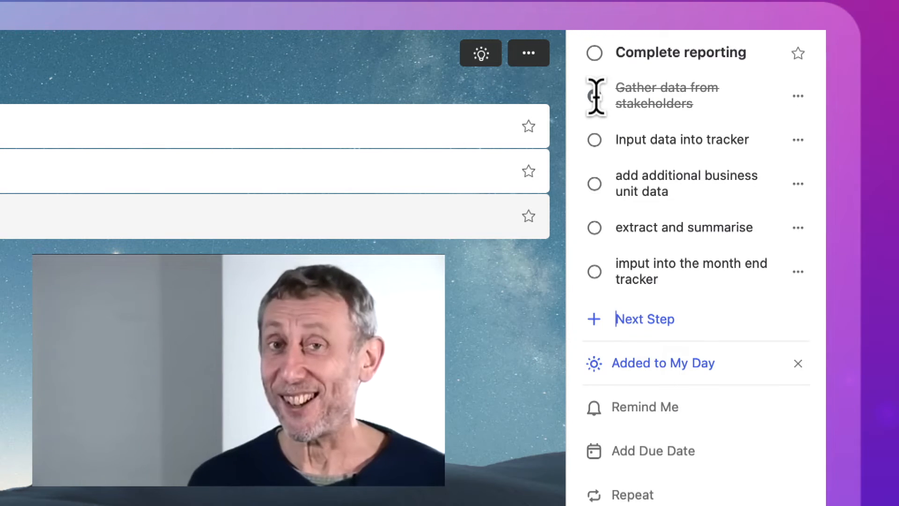
- Check off the 'Gather data from stakeholders' step under Complete reporting
left_click(594, 95)
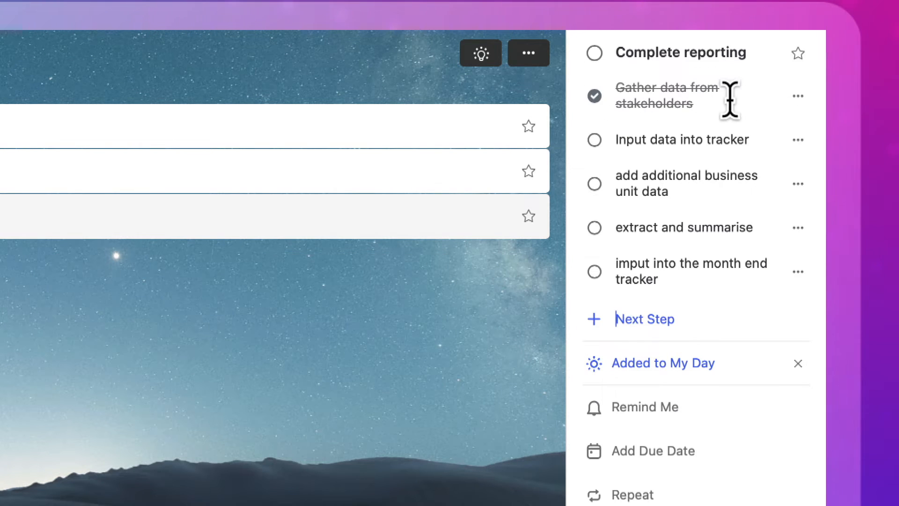
mouse_move(659, 66)
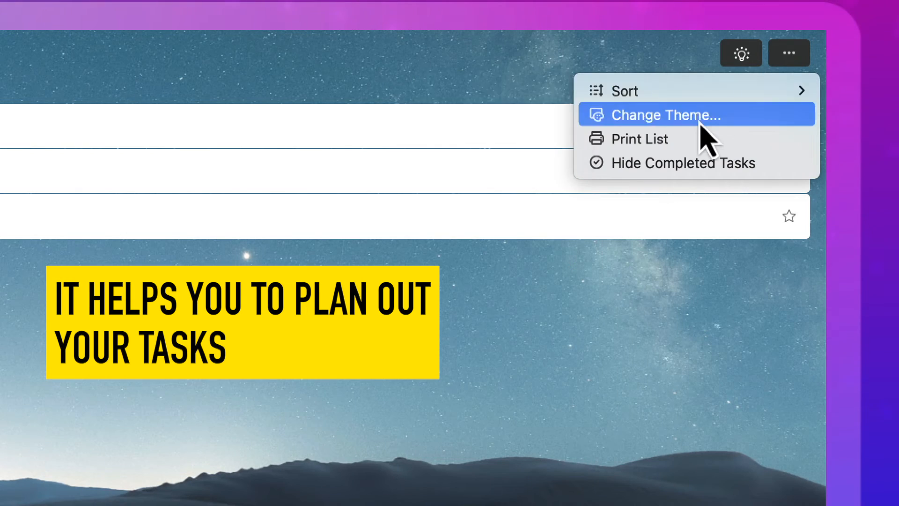
- Preview desert, lighthouse, savanna and sunset themes, then apply the aerial ocean-waves theme
left_click(665, 115)
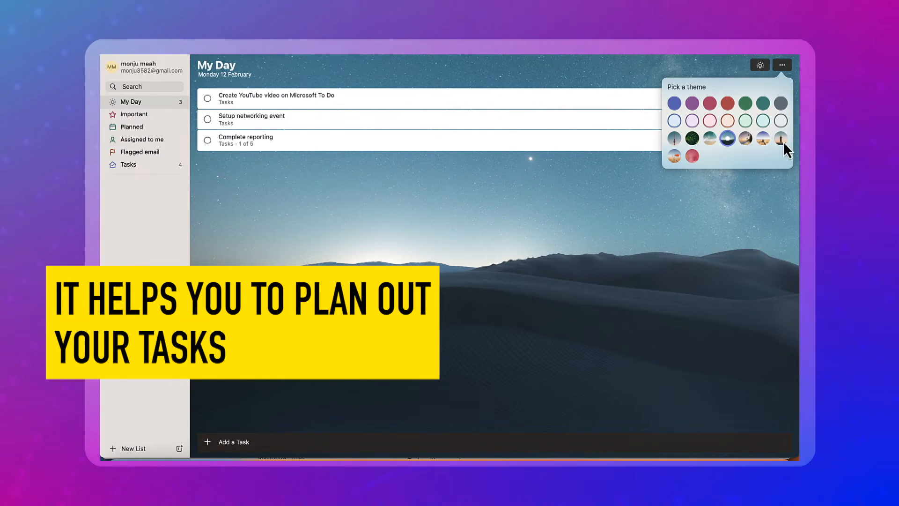
left_click(781, 138)
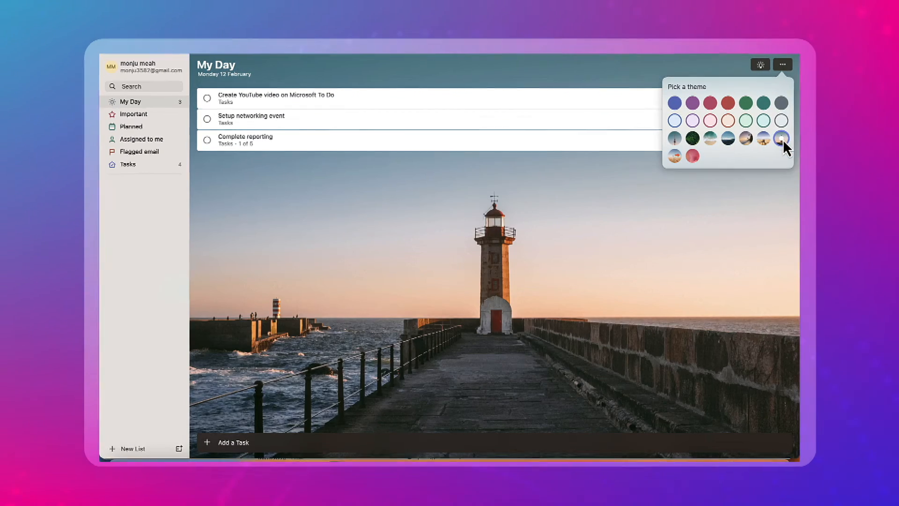
left_click(780, 137)
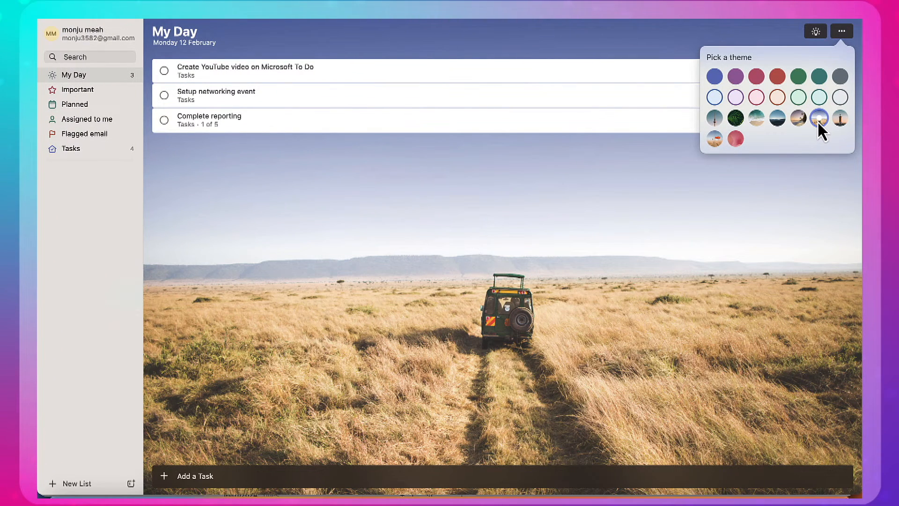
left_click(797, 118)
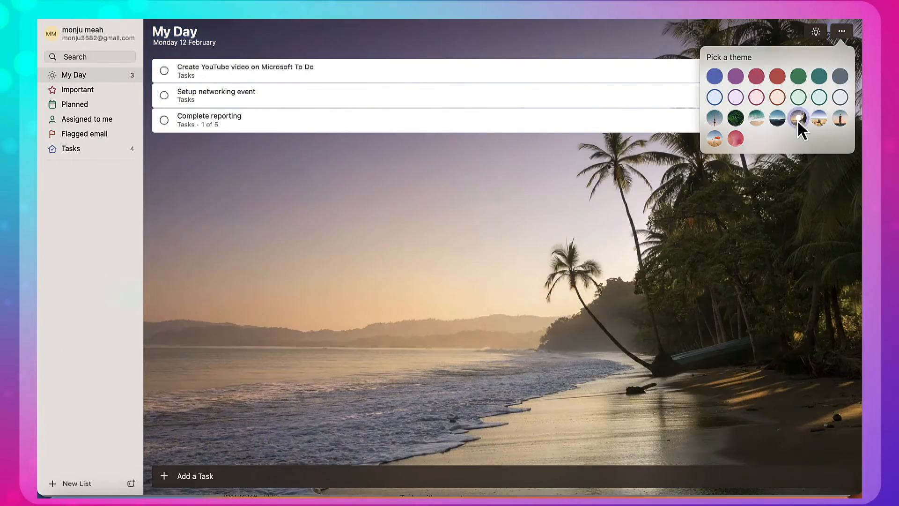
mouse_move(714, 130)
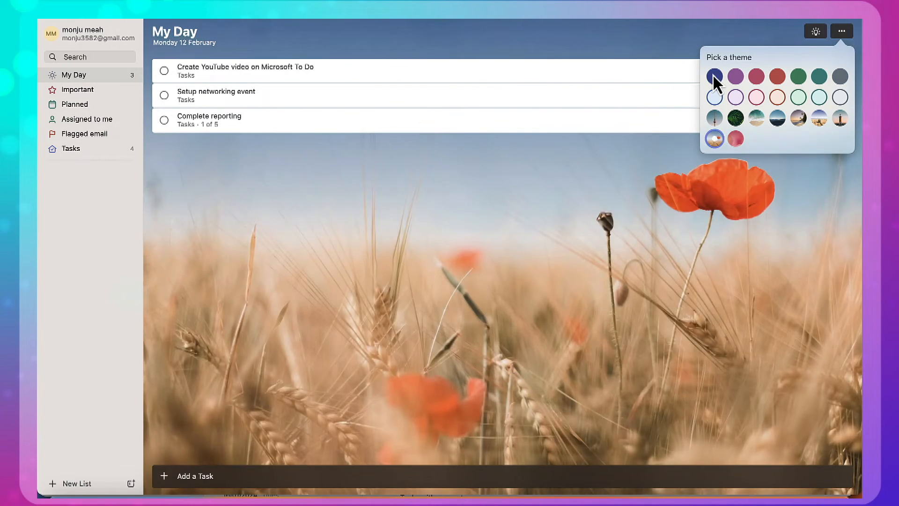
left_click(755, 118)
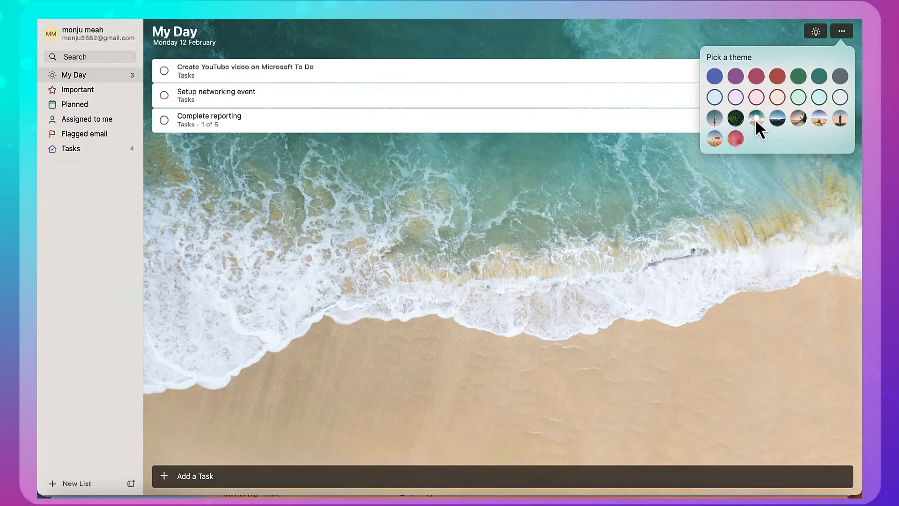
mouse_move(797, 41)
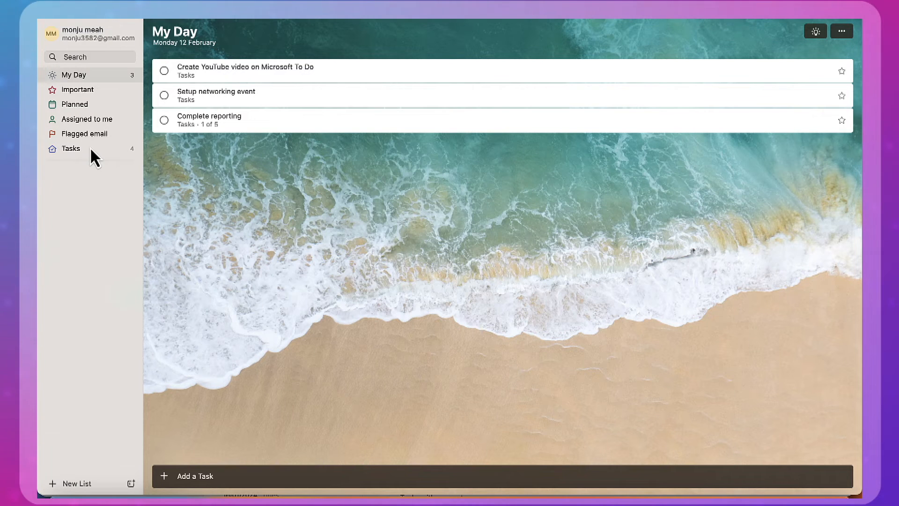
mouse_move(100, 202)
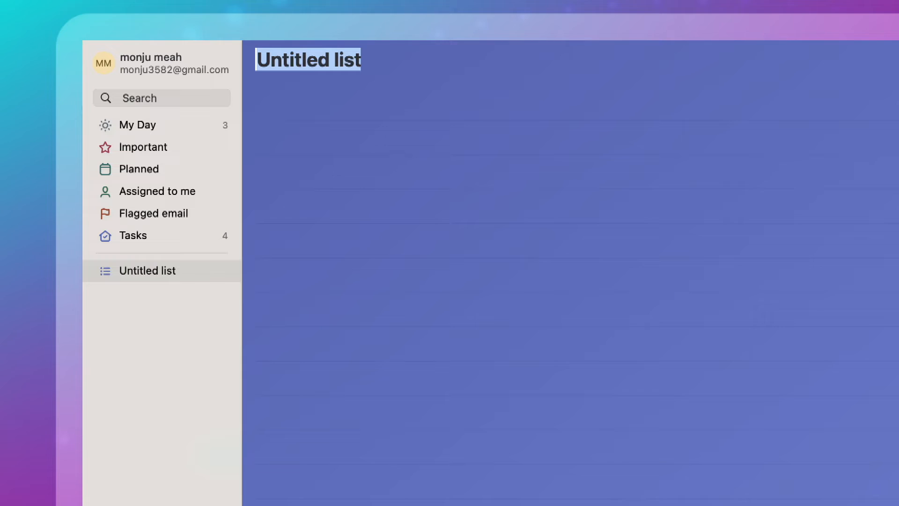
- Enter 'Priority List' as the title of the new list
type("Pri")
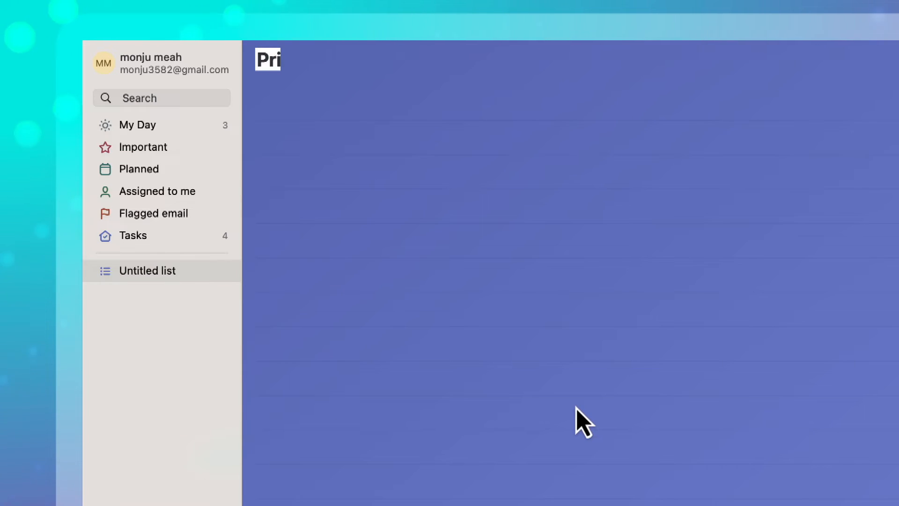
type("ori")
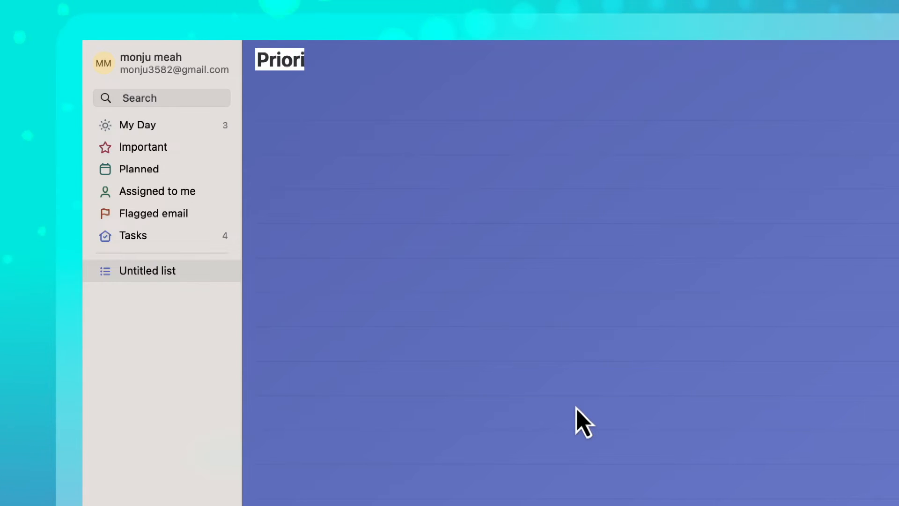
type("ty List")
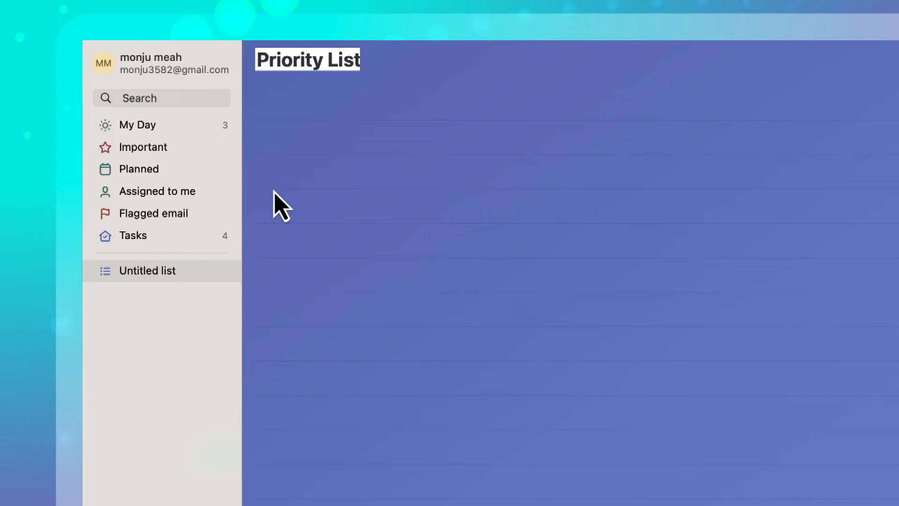
mouse_move(143, 158)
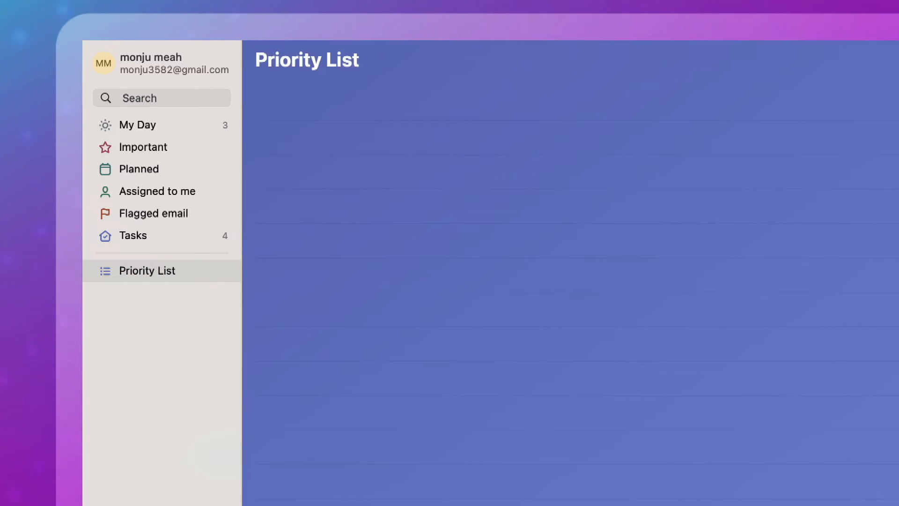
mouse_move(153, 131)
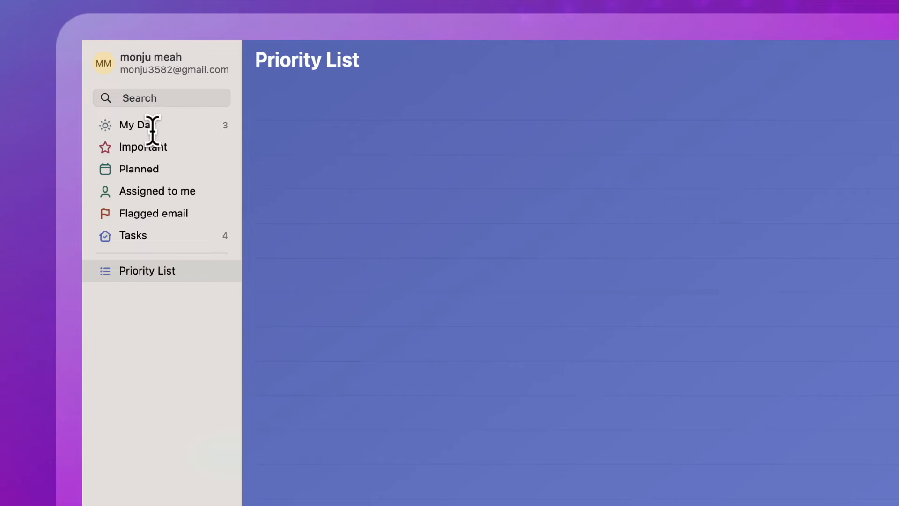
left_click(136, 125)
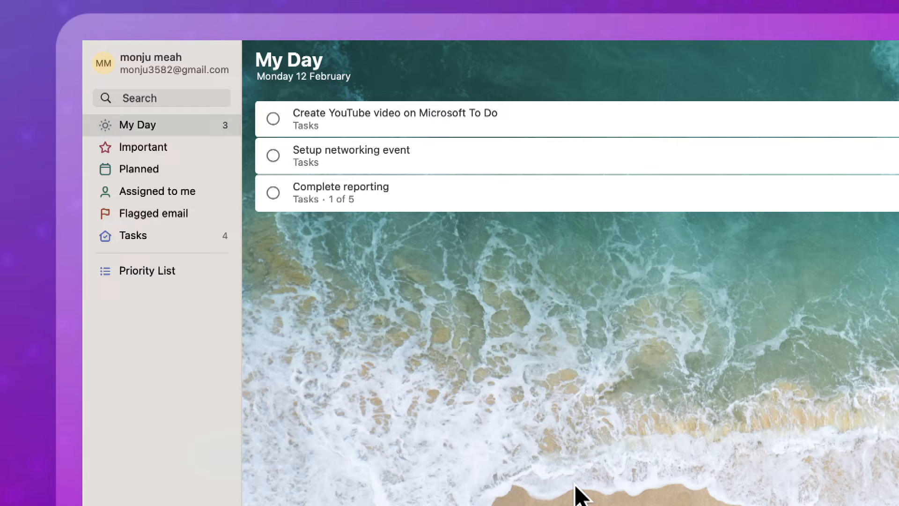
mouse_move(565, 315)
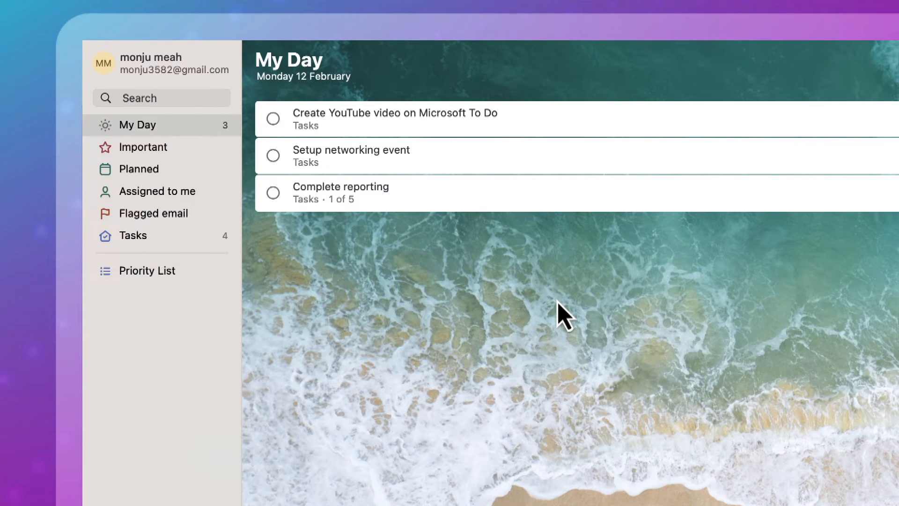
left_click(147, 270)
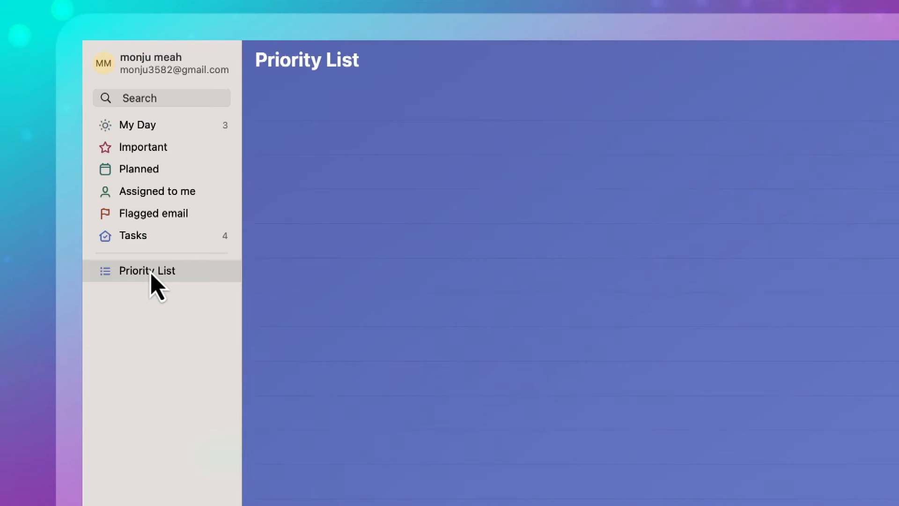
mouse_move(174, 323)
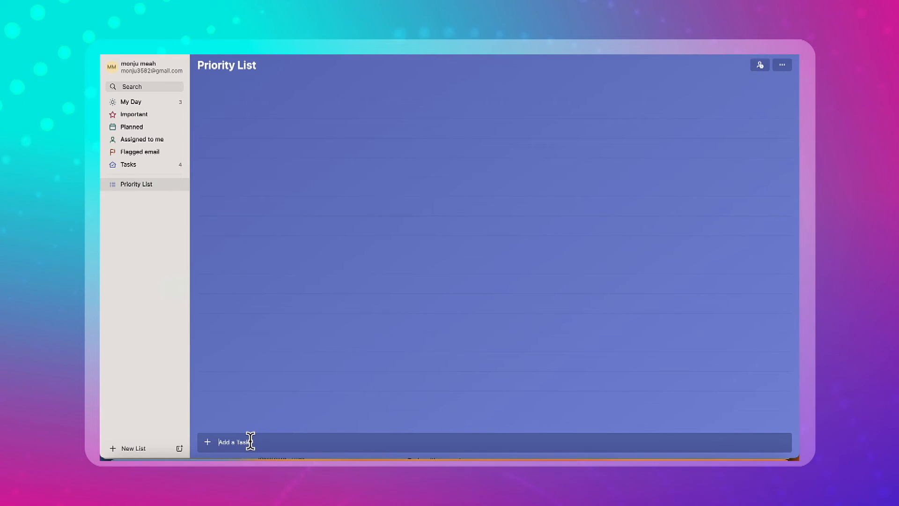
- Add 'Take out the trash', 'Recruit some volunteers' and 'paint the kitchen' to Priority List
left_click(229, 442)
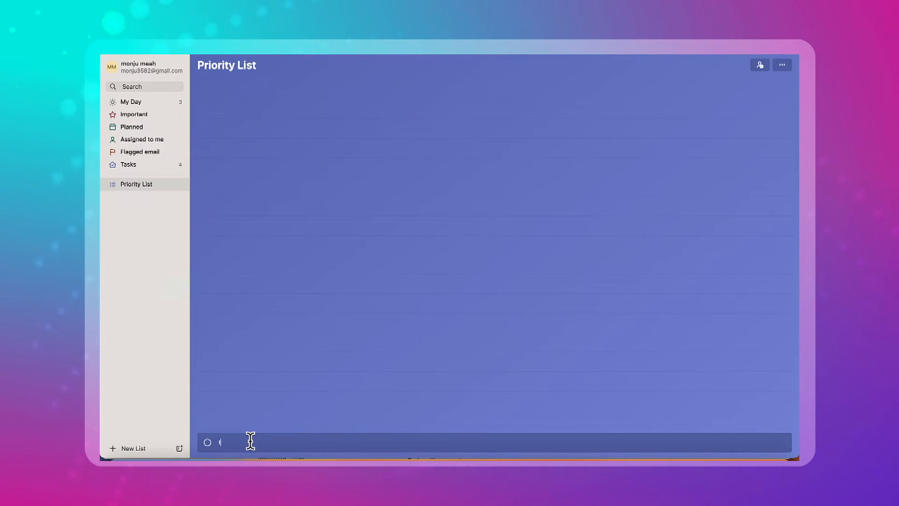
type("Take o")
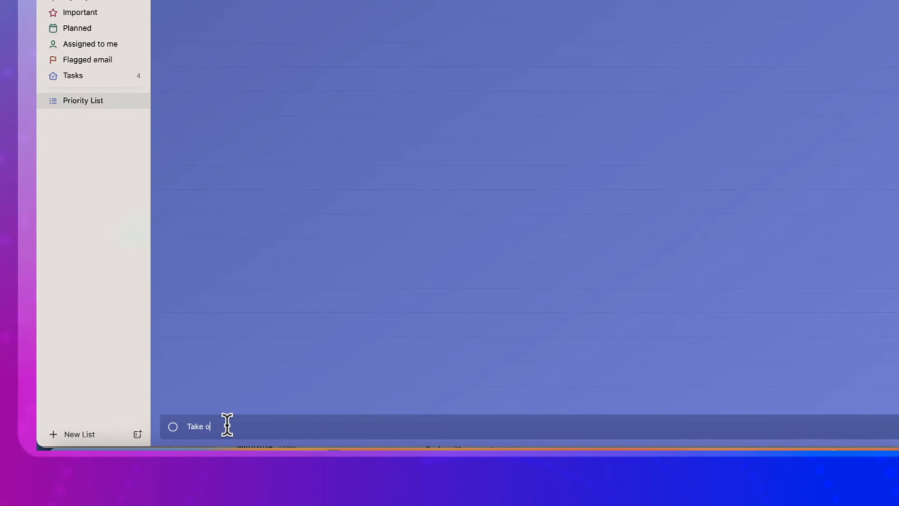
type("ut the trash")
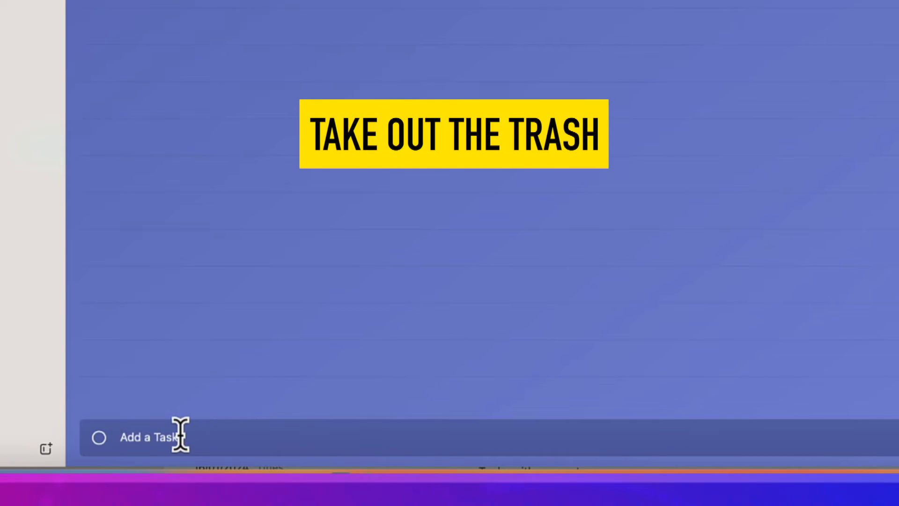
type("Recruit some v")
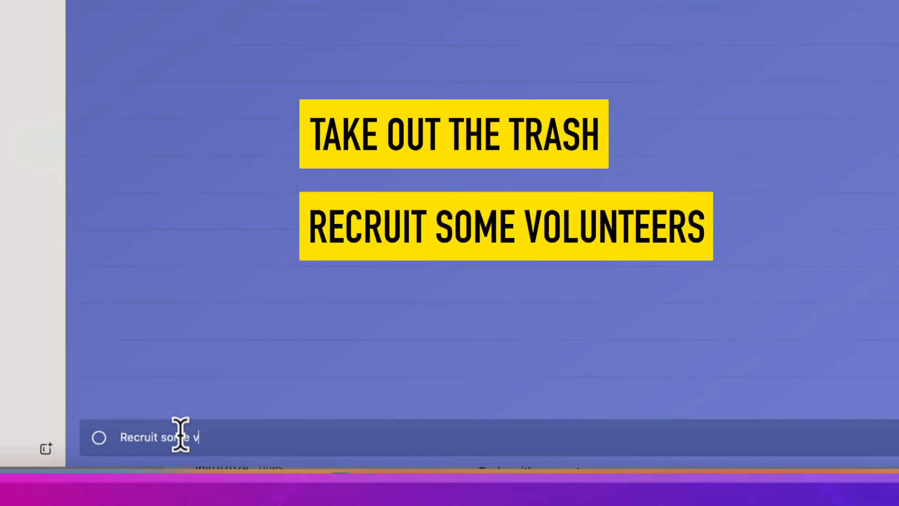
type("olunteers")
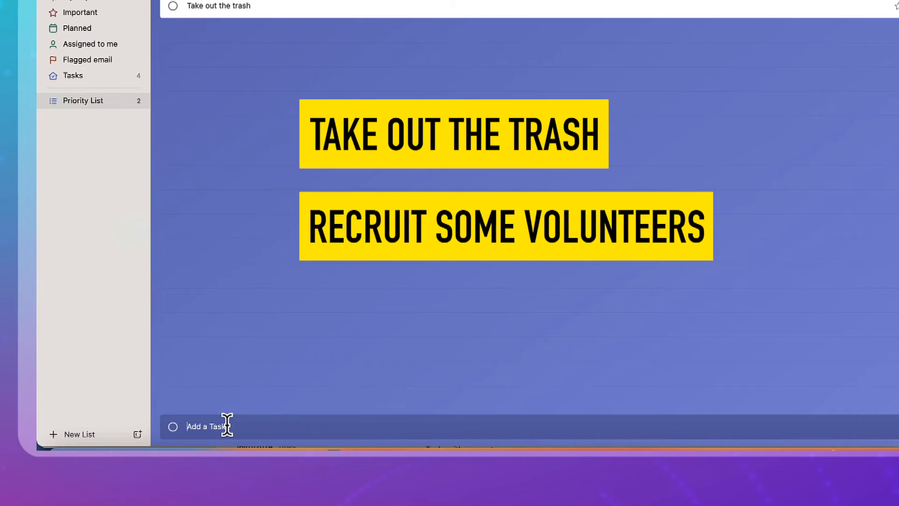
type("paint th")
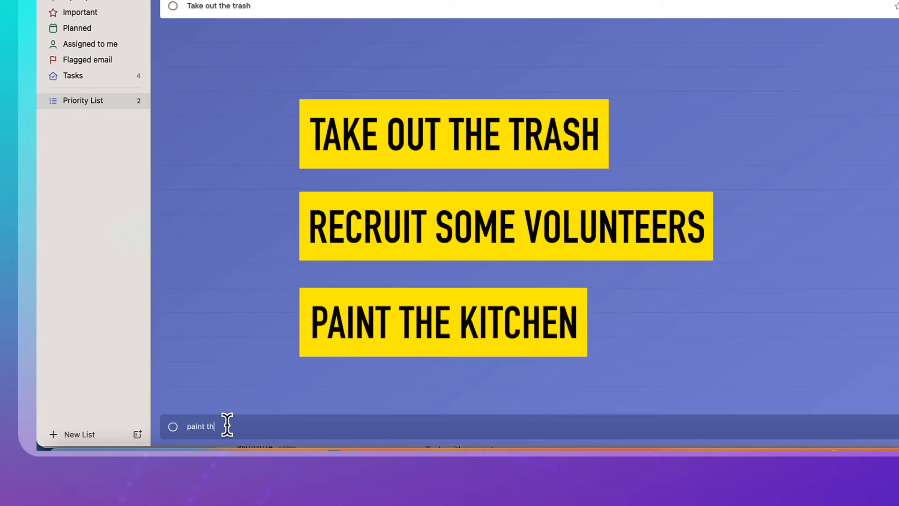
type("e kitchen")
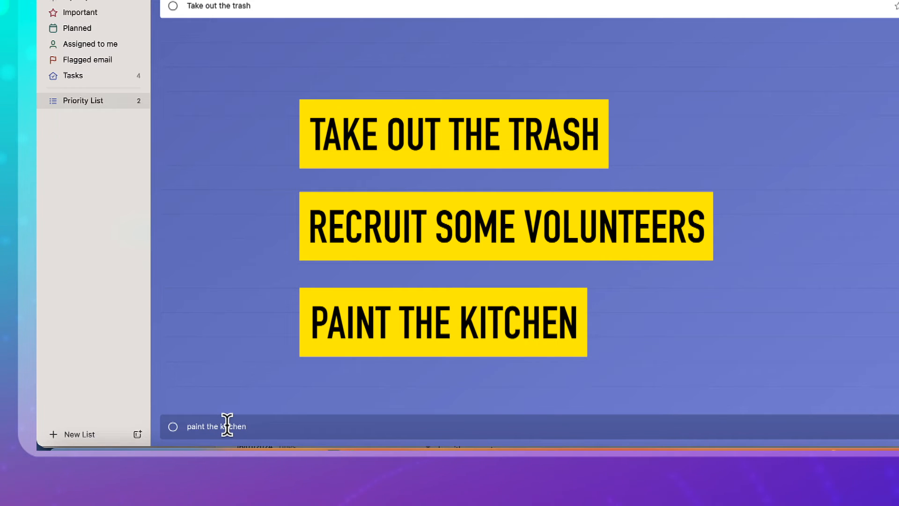
key("Return")
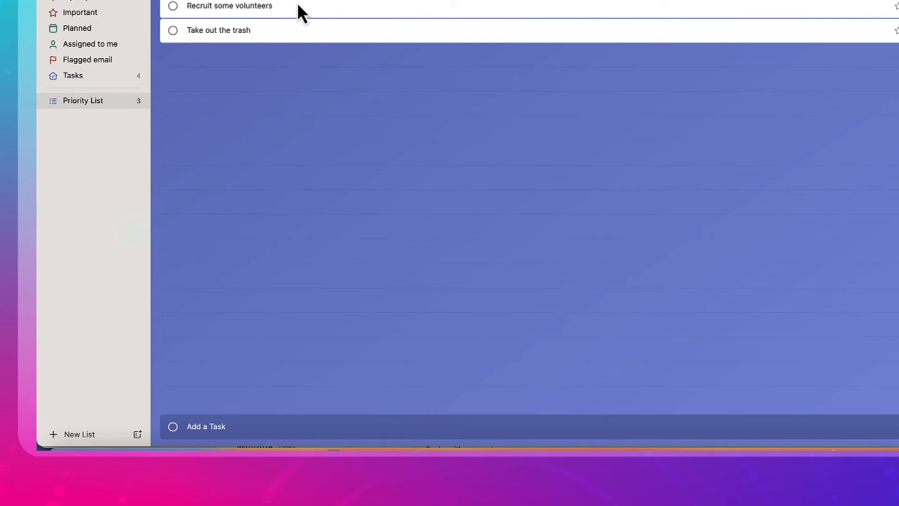
mouse_move(319, 381)
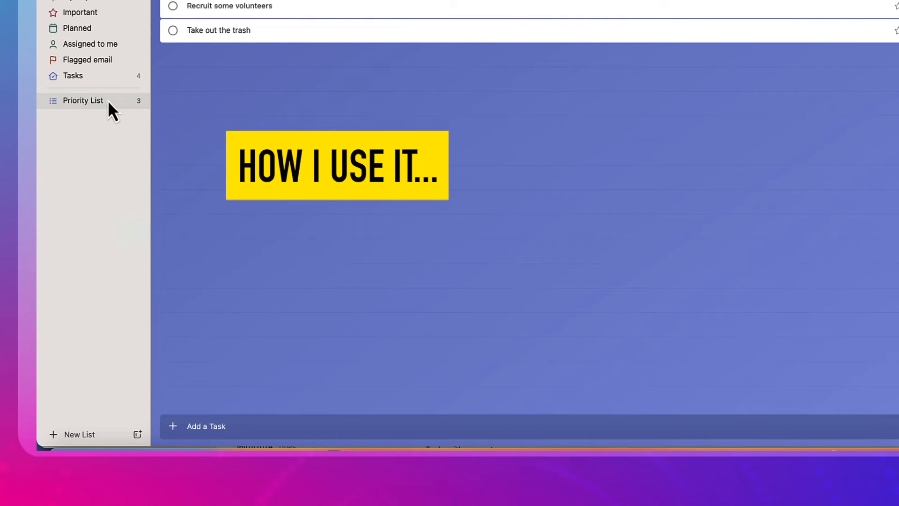
mouse_move(432, 240)
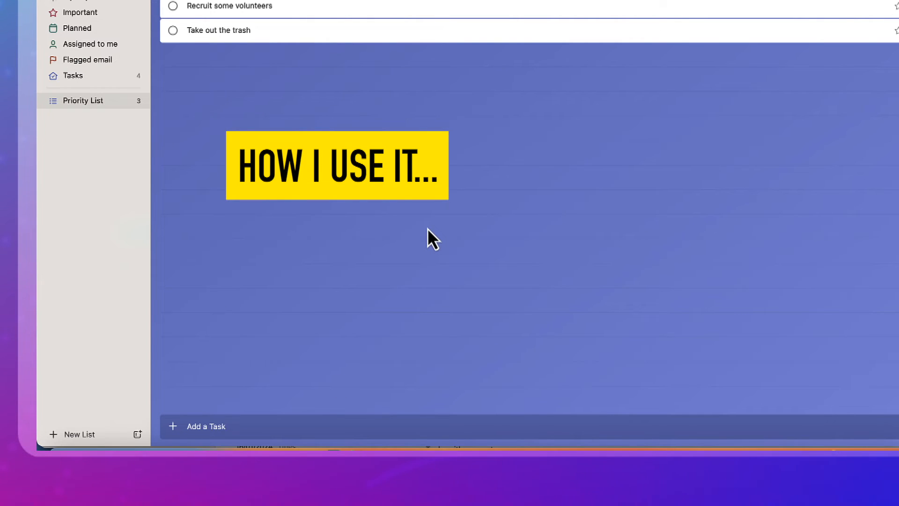
mouse_move(329, 223)
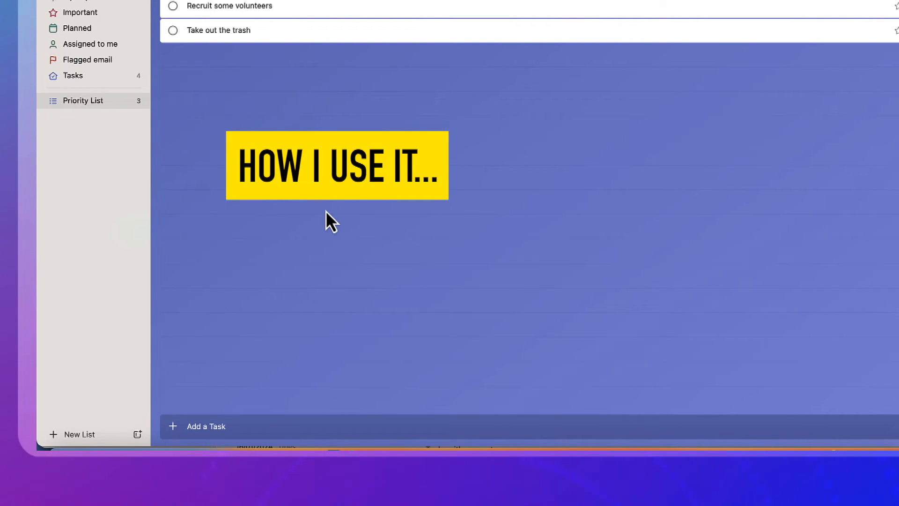
mouse_move(301, 214)
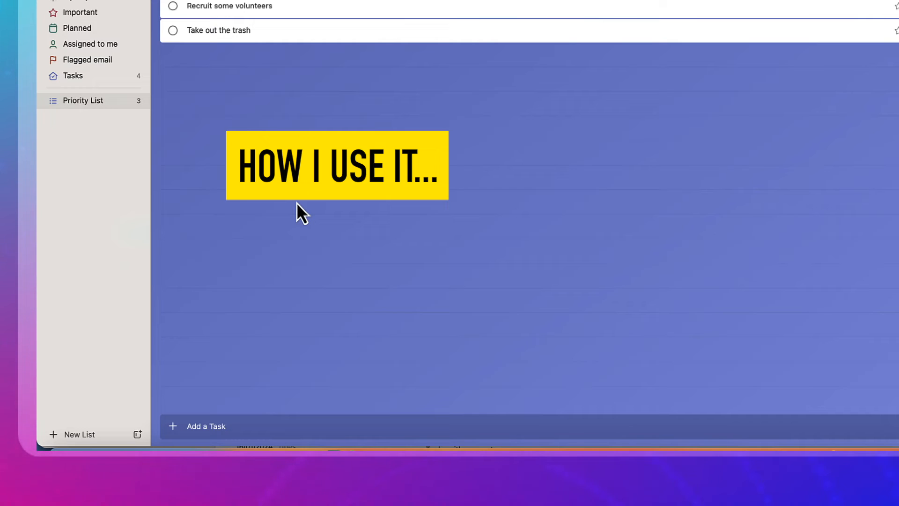
mouse_move(217, 426)
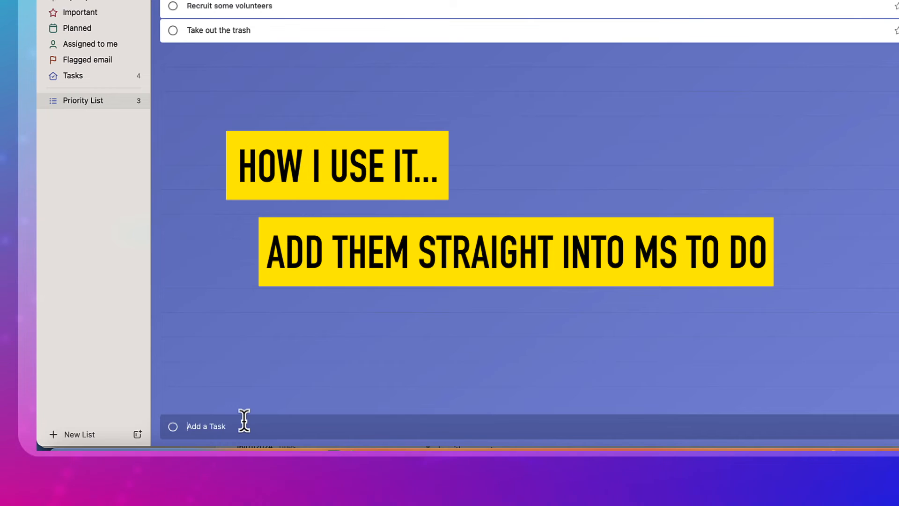
- Add a Meeting with Cristine task and a task beginning 'The prince's' to Priority List
type("Meeting")
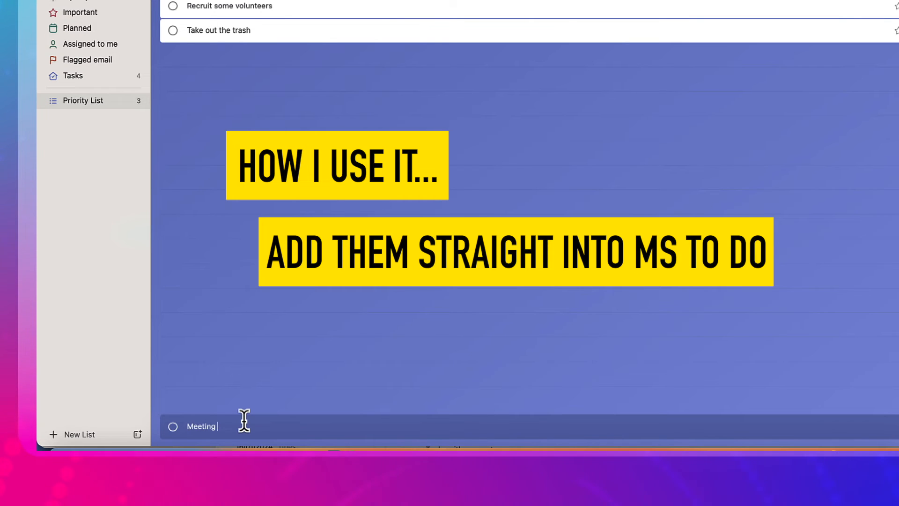
type("df")
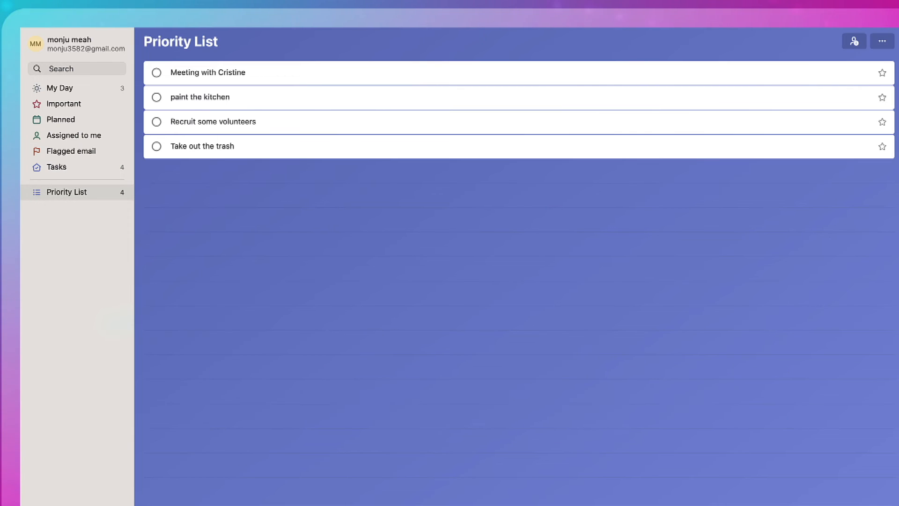
type("The prince's tr")
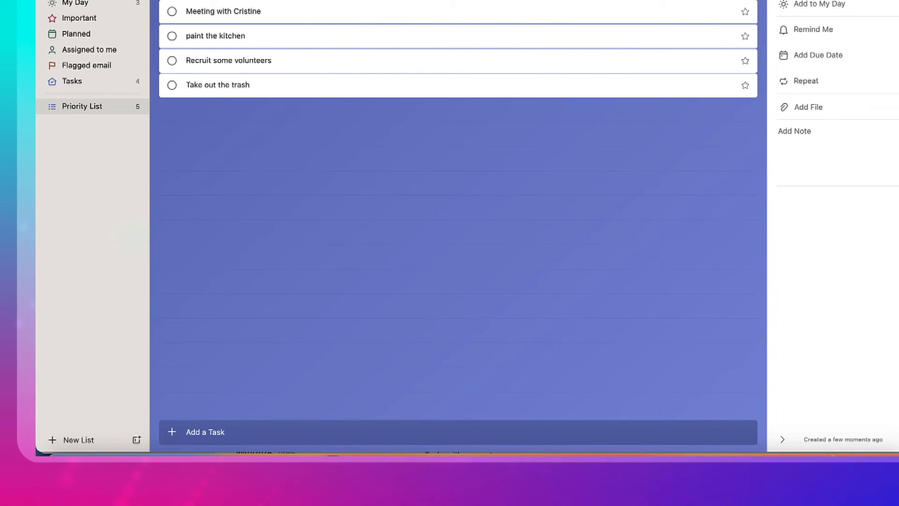
type("s")
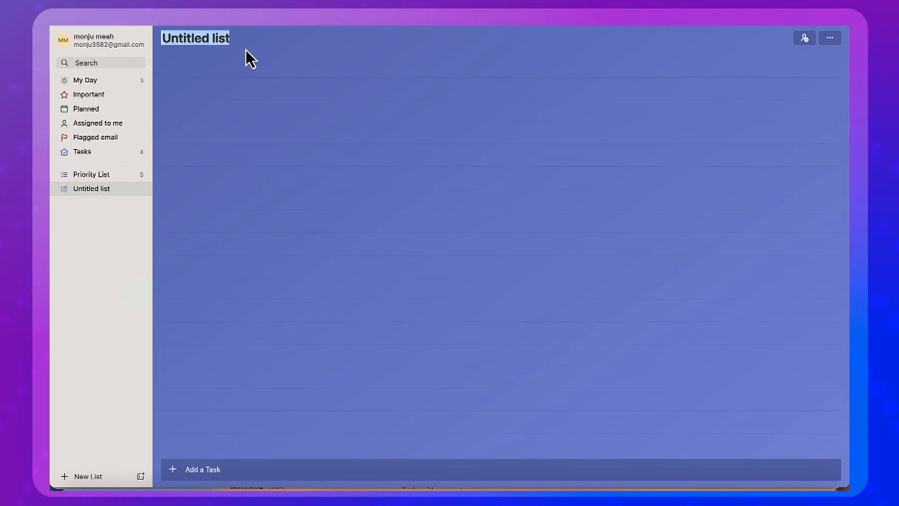
- Title the new list 'Training'
type("Train")
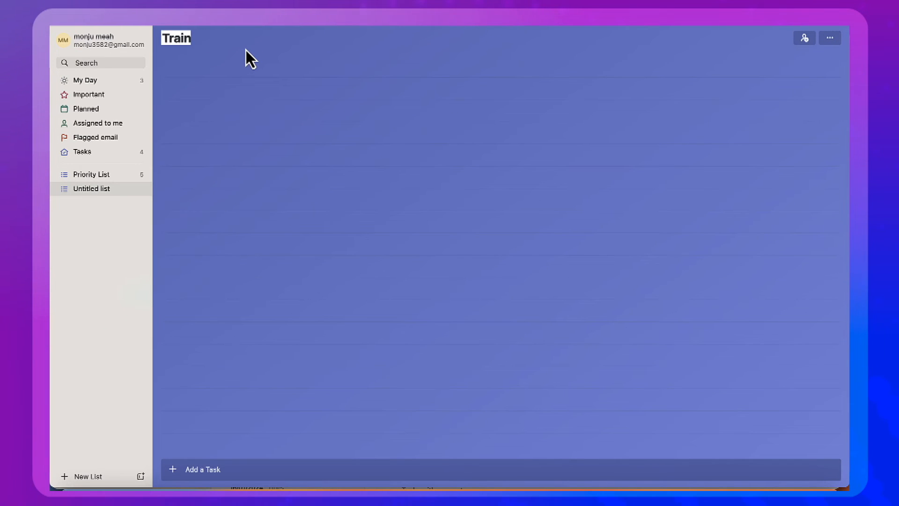
type("ing")
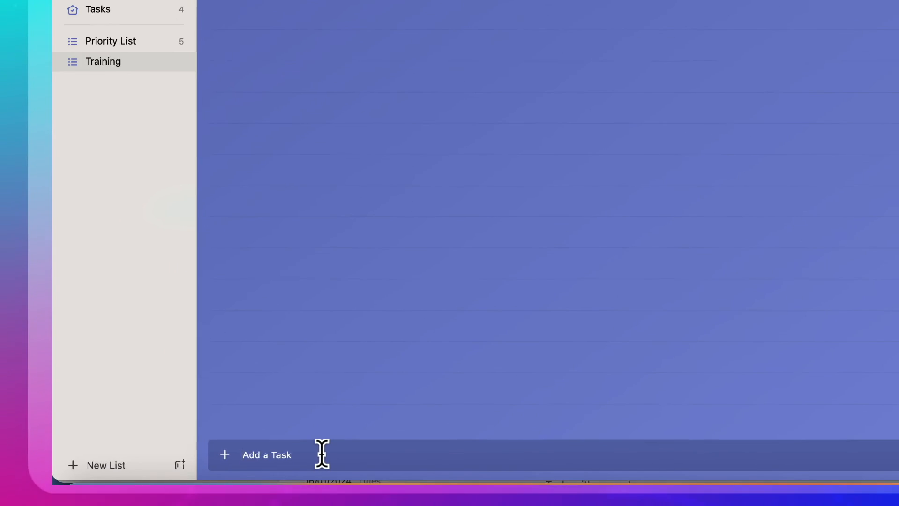
type("s")
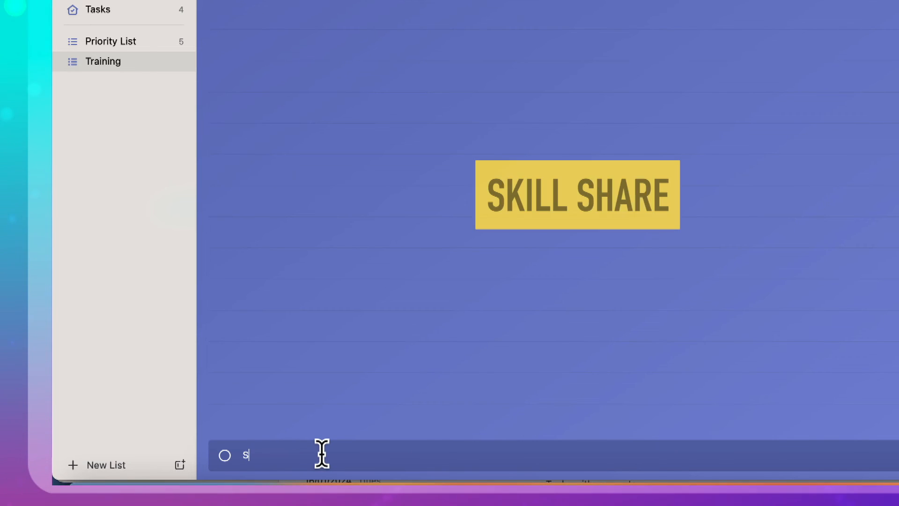
- Add a Skills Share YouTube course task with the Skillshare course link as its note
type("Skills Share - Ali Ab")
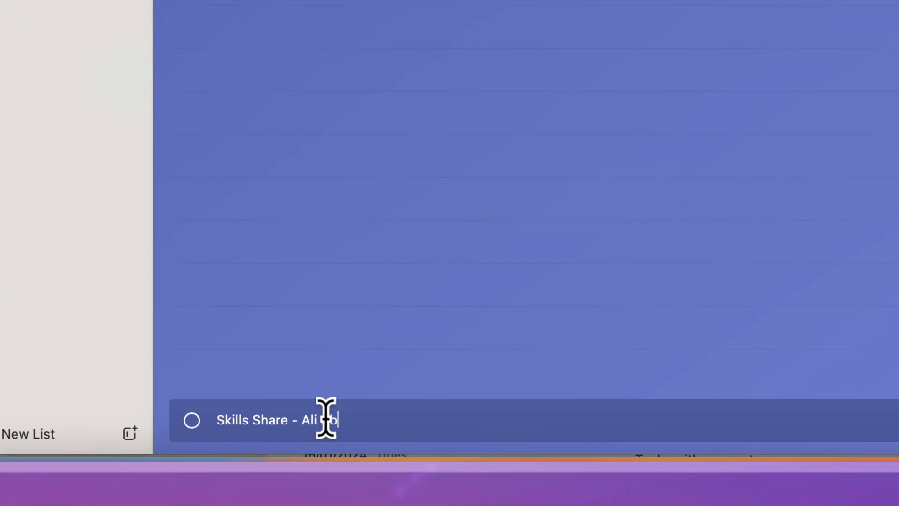
type("daal YouTub")
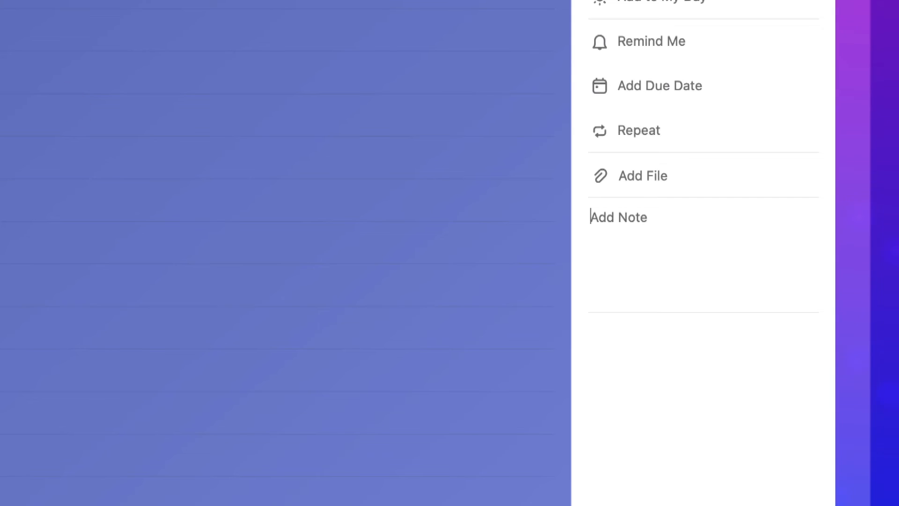
type("https://www.skillshare.com/en/paths/ready-set-grow-your-youtube-channel")
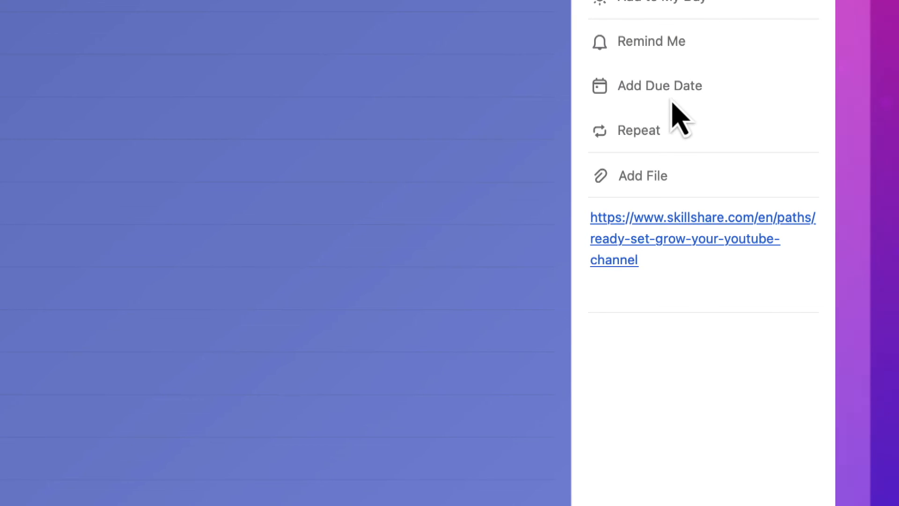
mouse_move(662, 155)
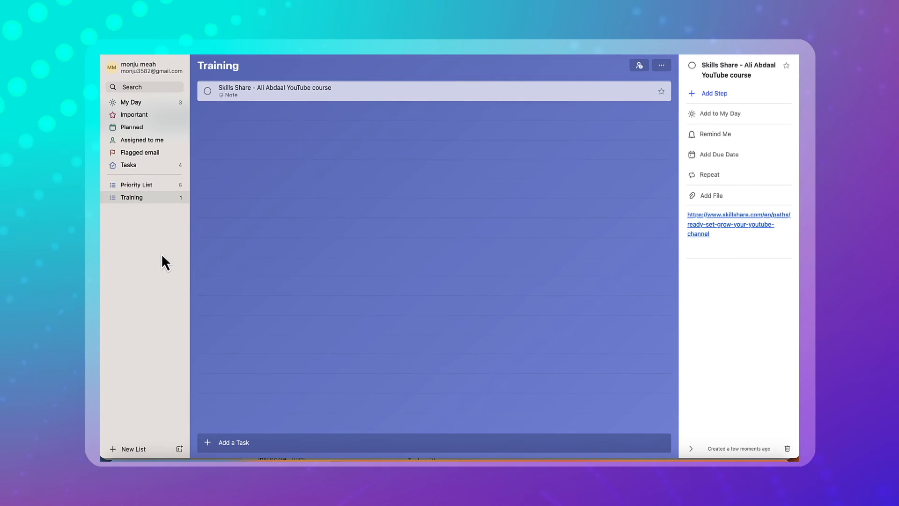
left_click(128, 449)
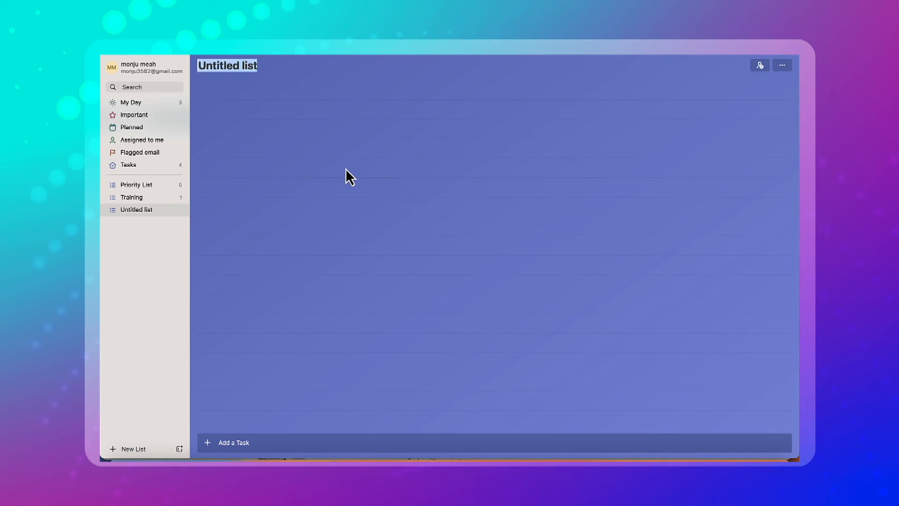
- Title the list 'Household / Home', add 'Change the internet provider', and return to Priority List
type("Household")
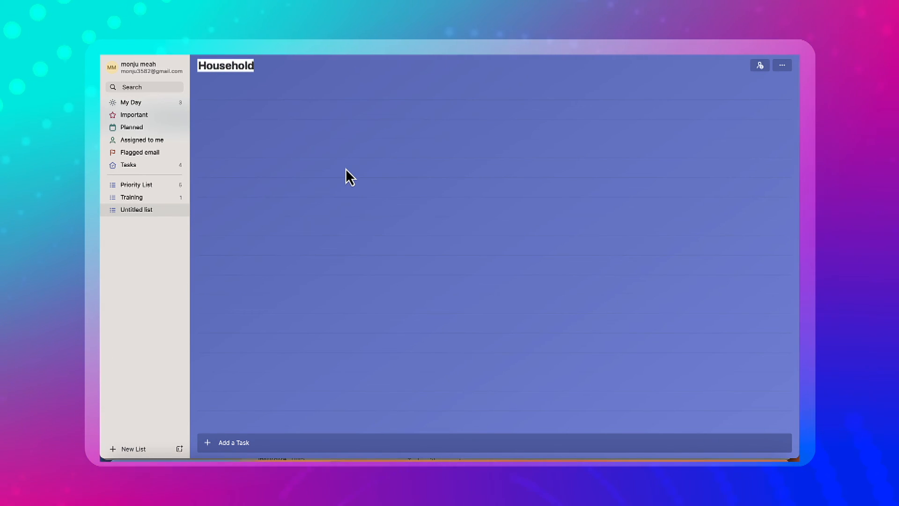
type("/ Home")
left_click(495, 443)
type("R")
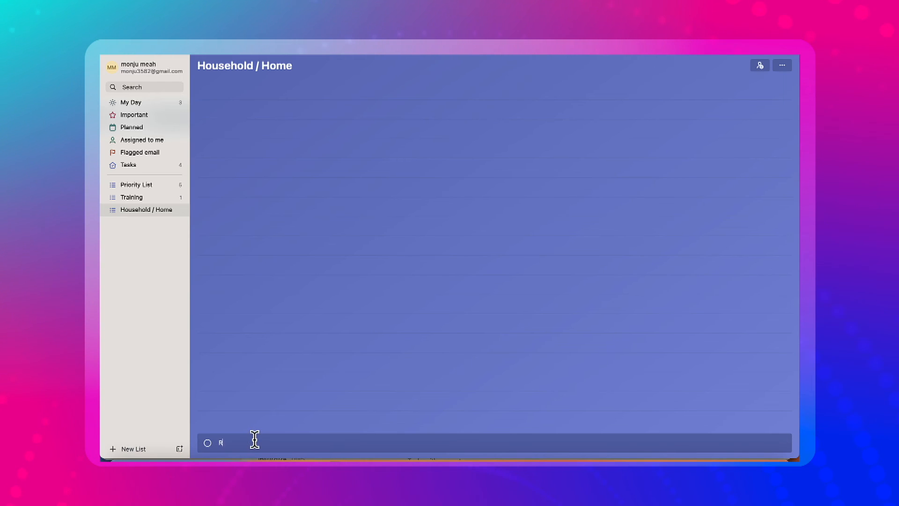
type("Change the")
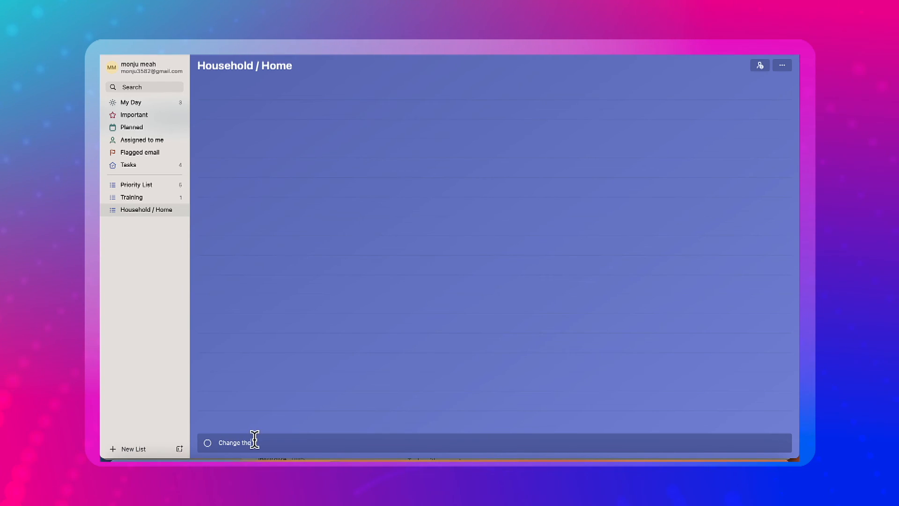
type("internet provider")
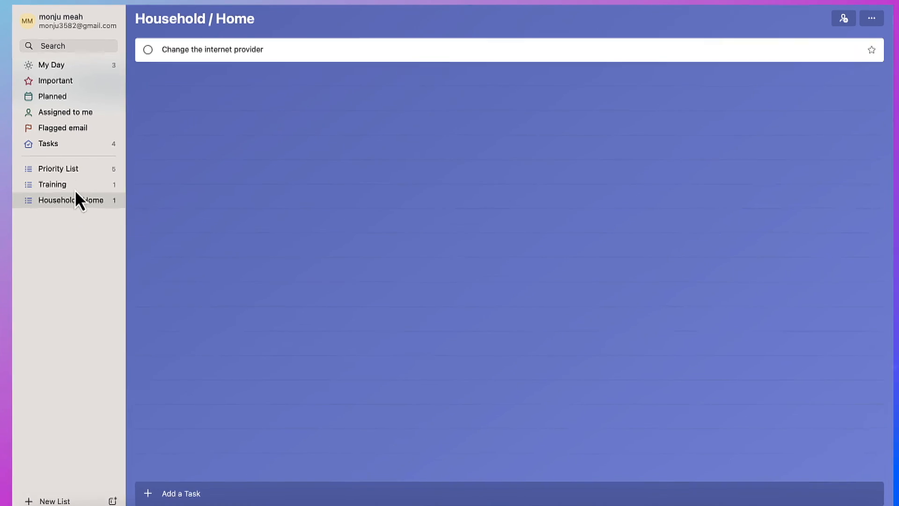
left_click(58, 168)
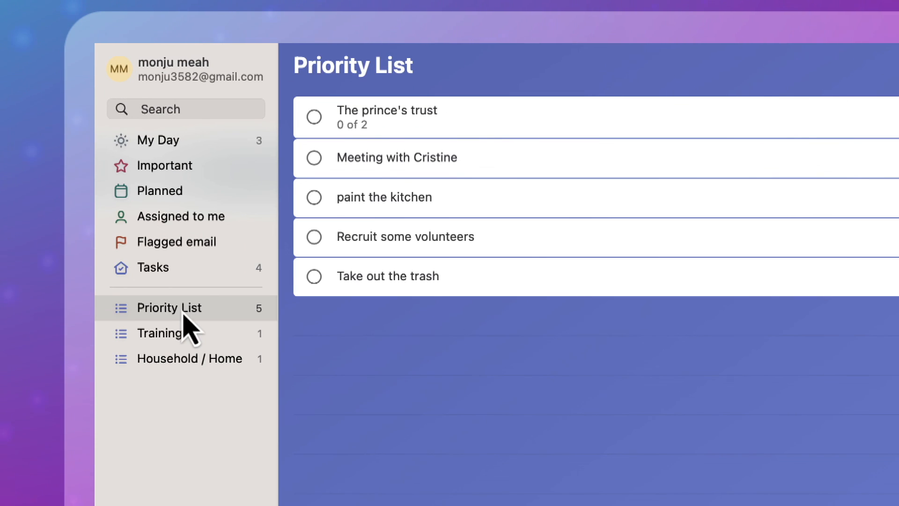
left_click(161, 333)
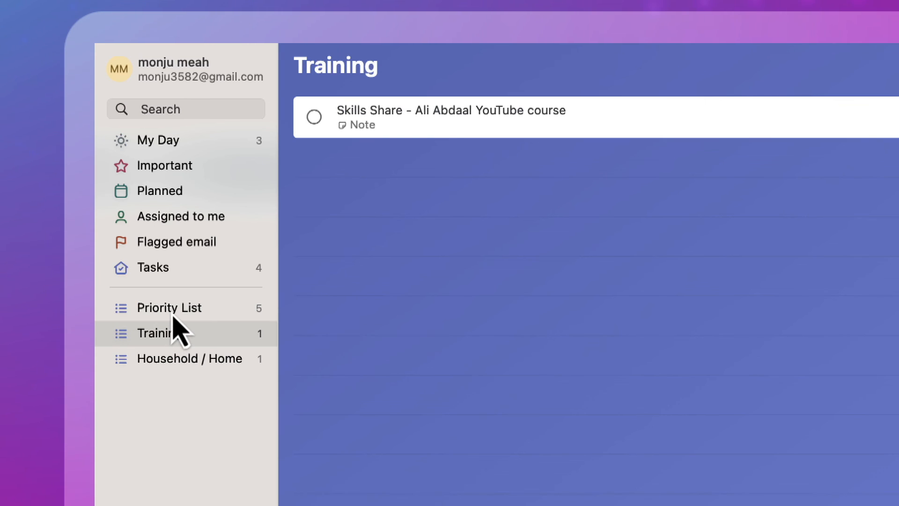
left_click(169, 307)
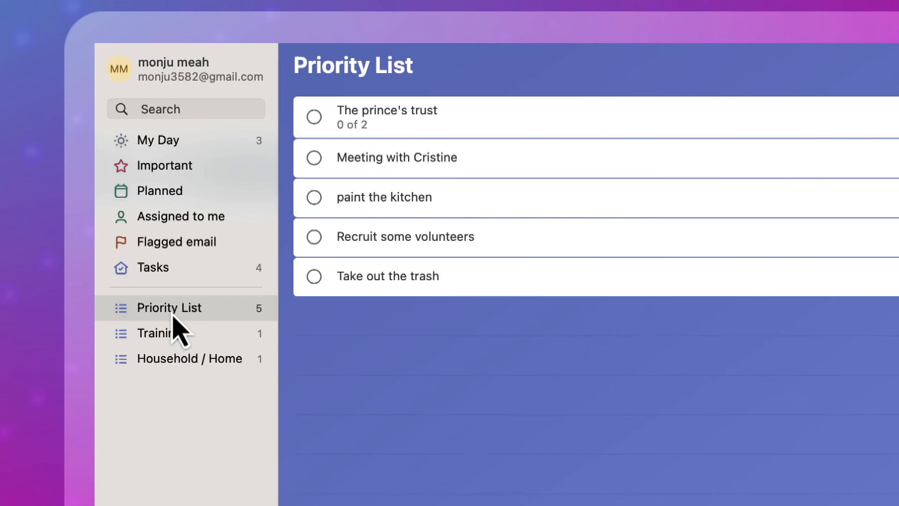
mouse_move(189, 350)
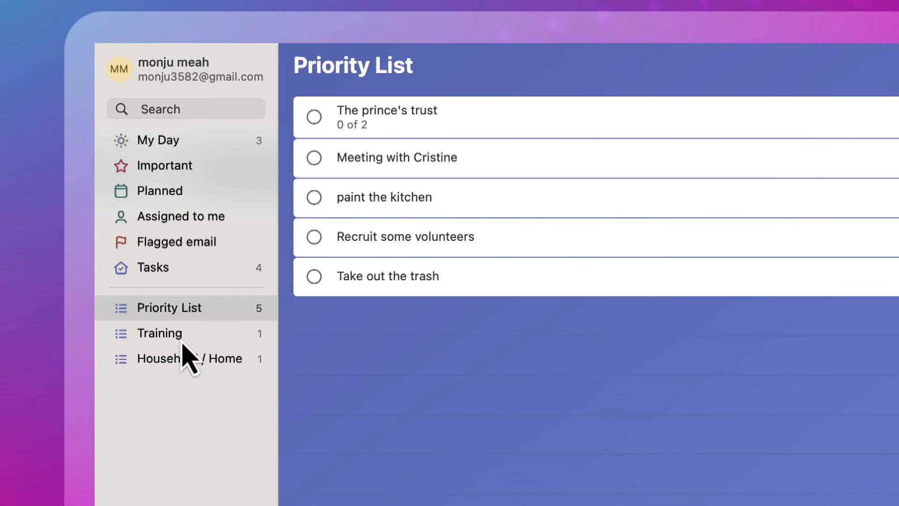
mouse_move(195, 229)
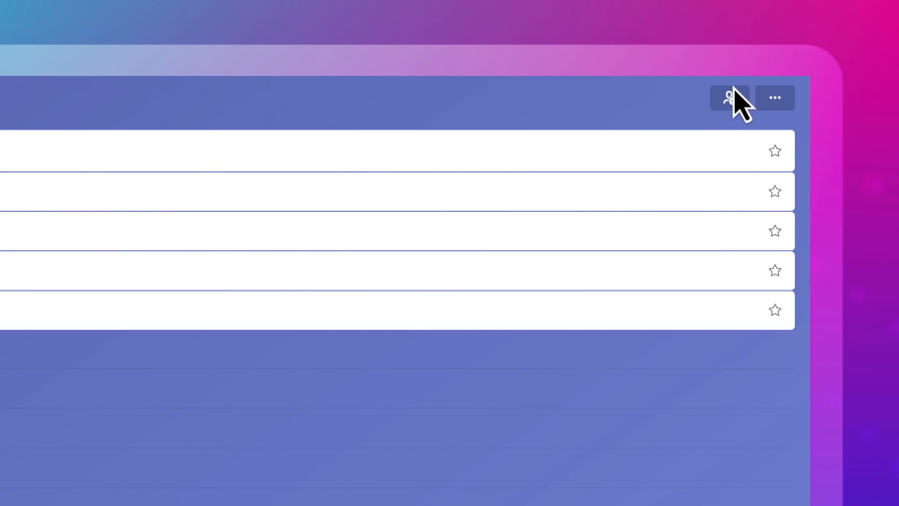
- Create an invite link for Priority List in the Share List dialog and finish
left_click(729, 97)
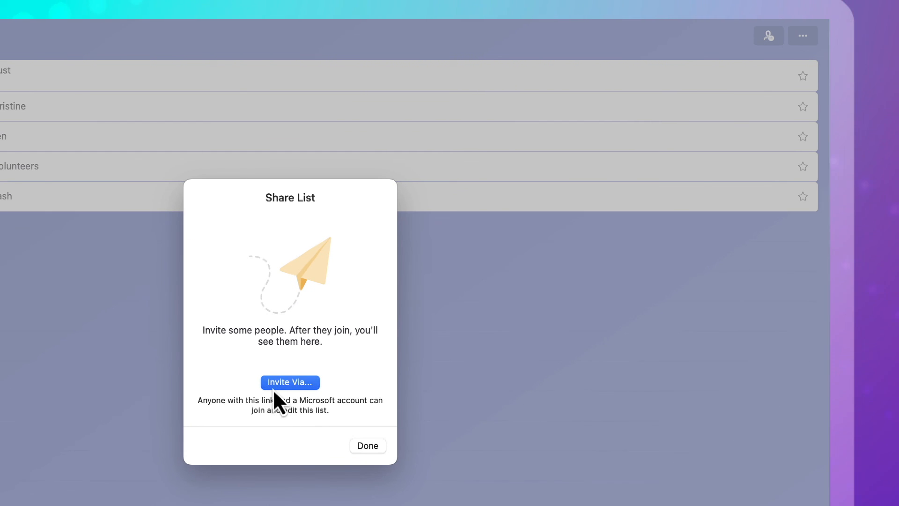
left_click(289, 382)
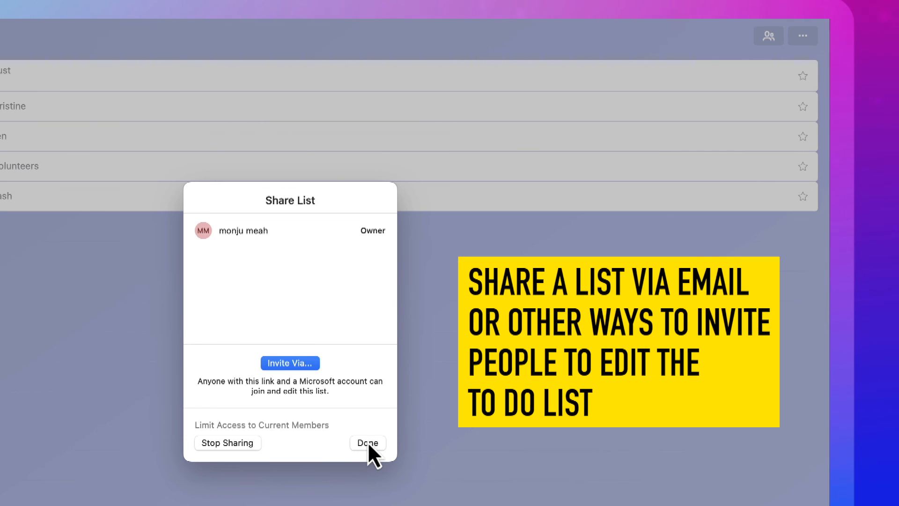
left_click(367, 442)
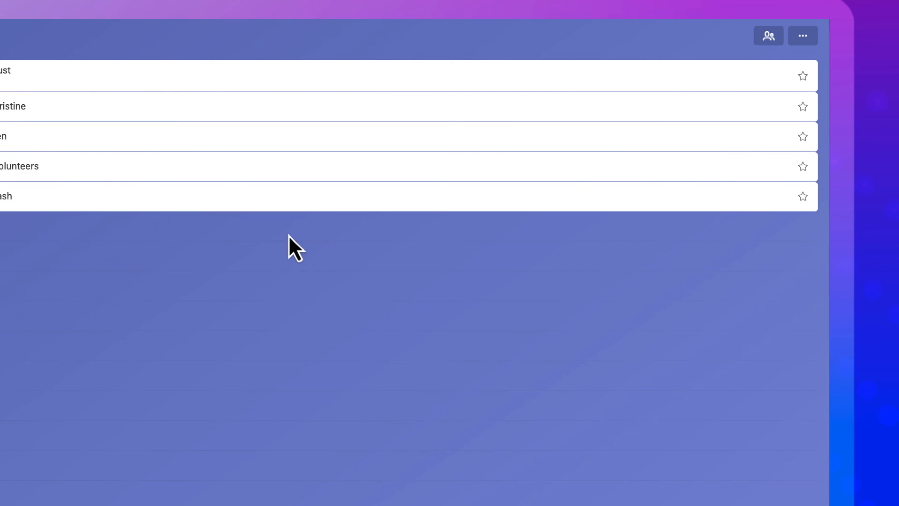